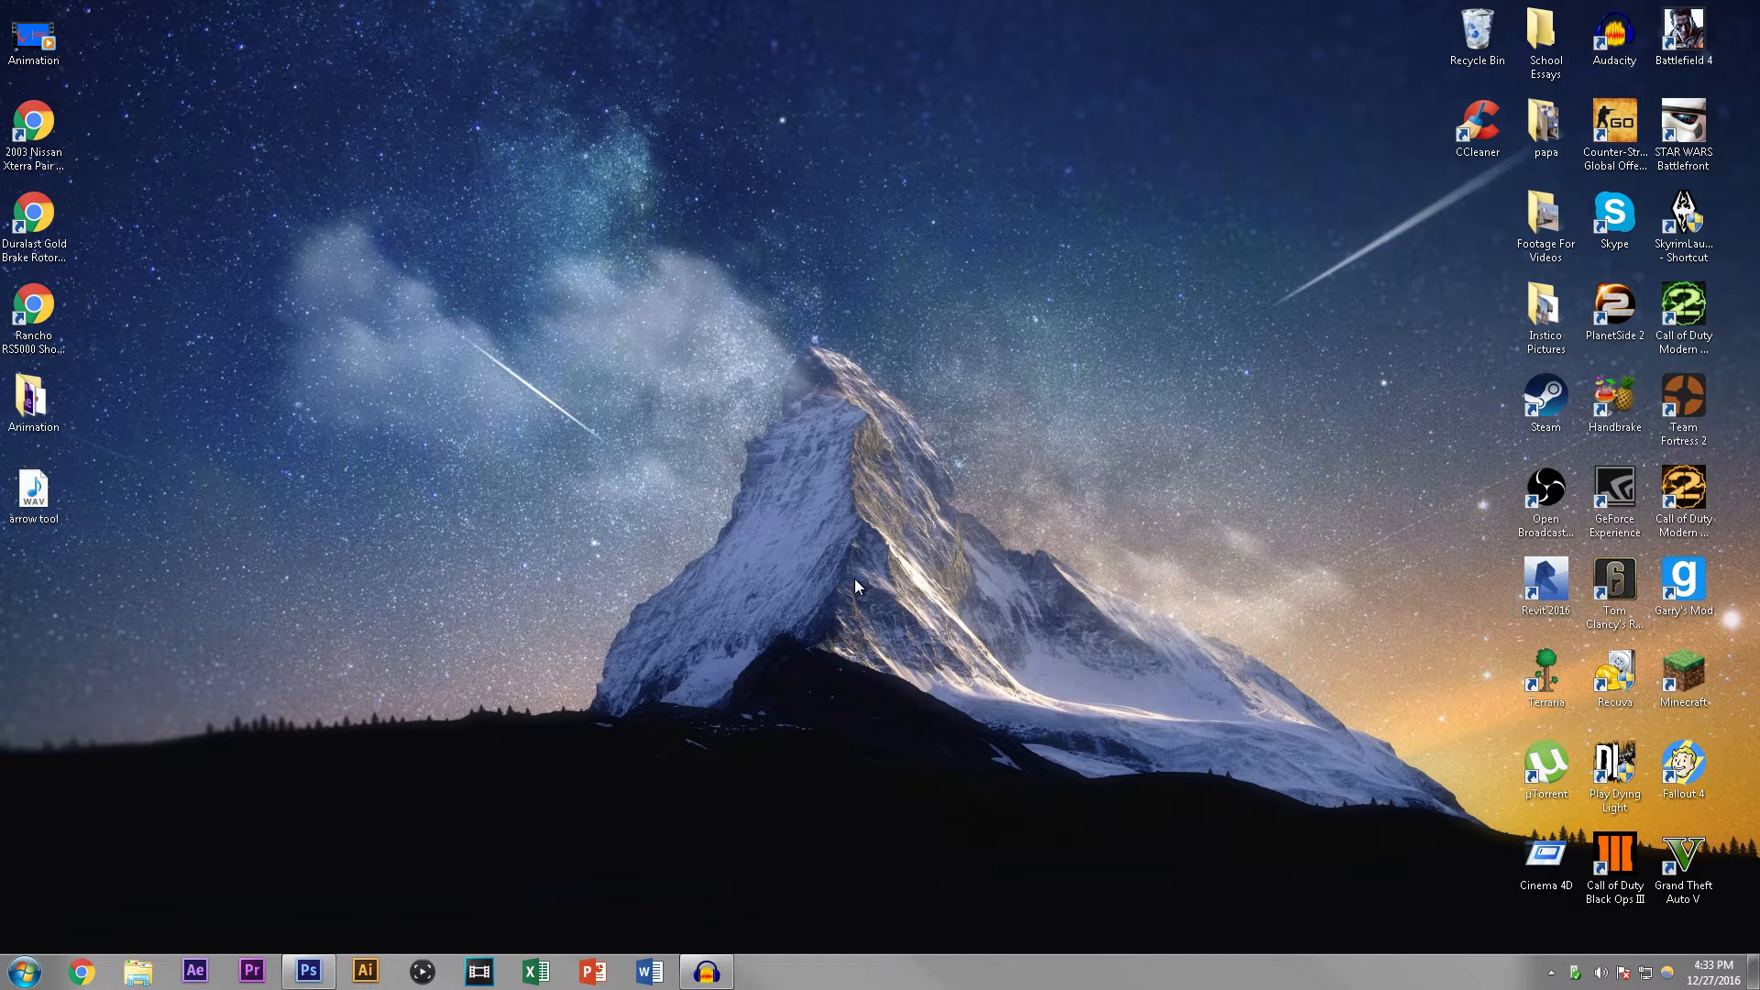
Step: Bring the Photoshop document with white strokes on the blue canvas to the front
click(308, 972)
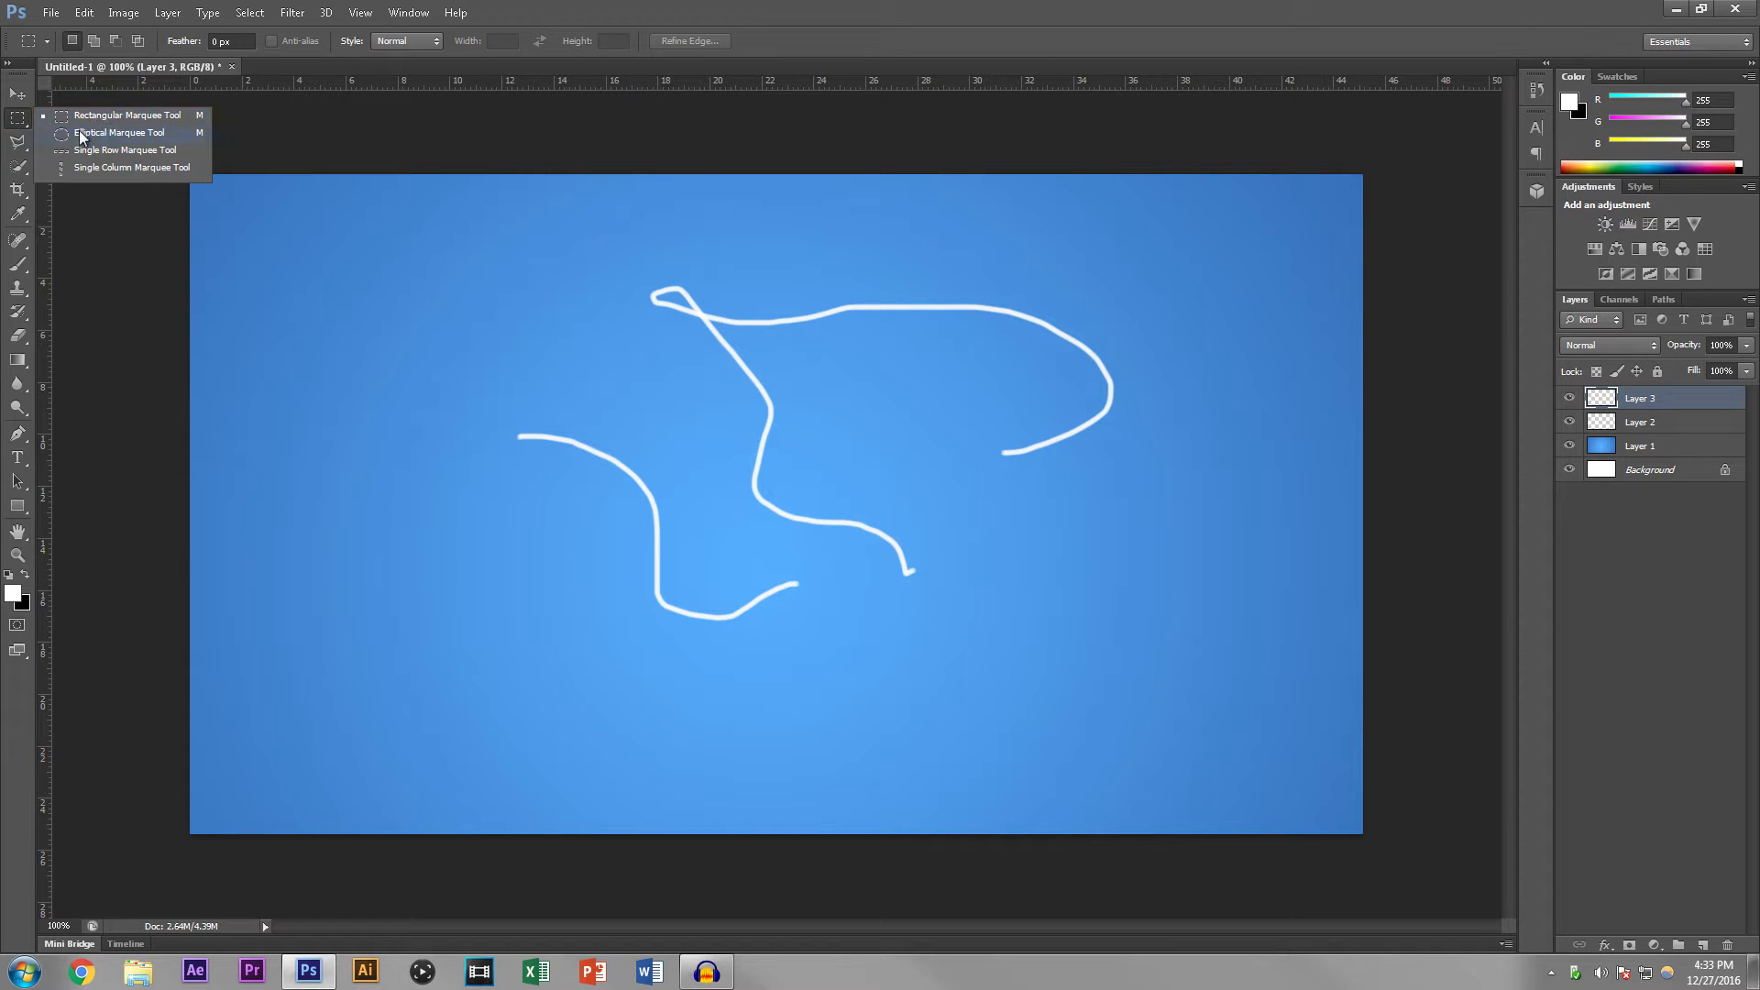
Step: Try an elliptical selection around the stroke's loop and the Single Column Marquee, then choose Rectangular Marquee
click(120, 132)
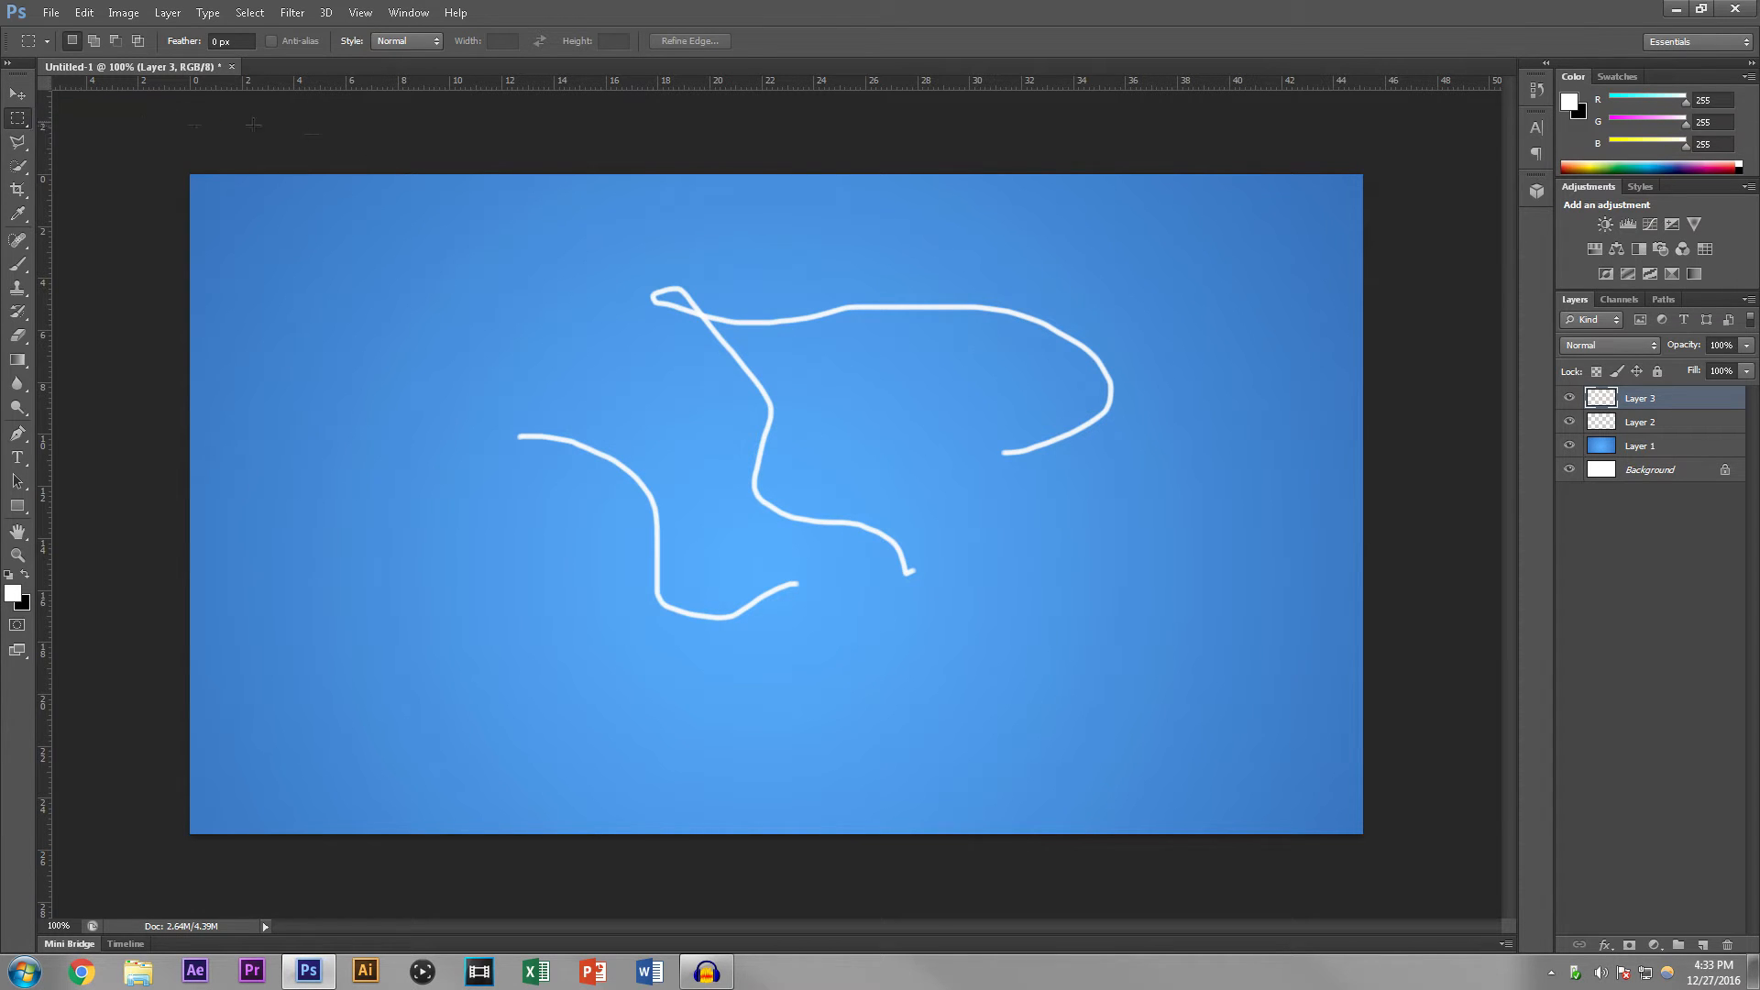
drag(572, 259, 858, 413)
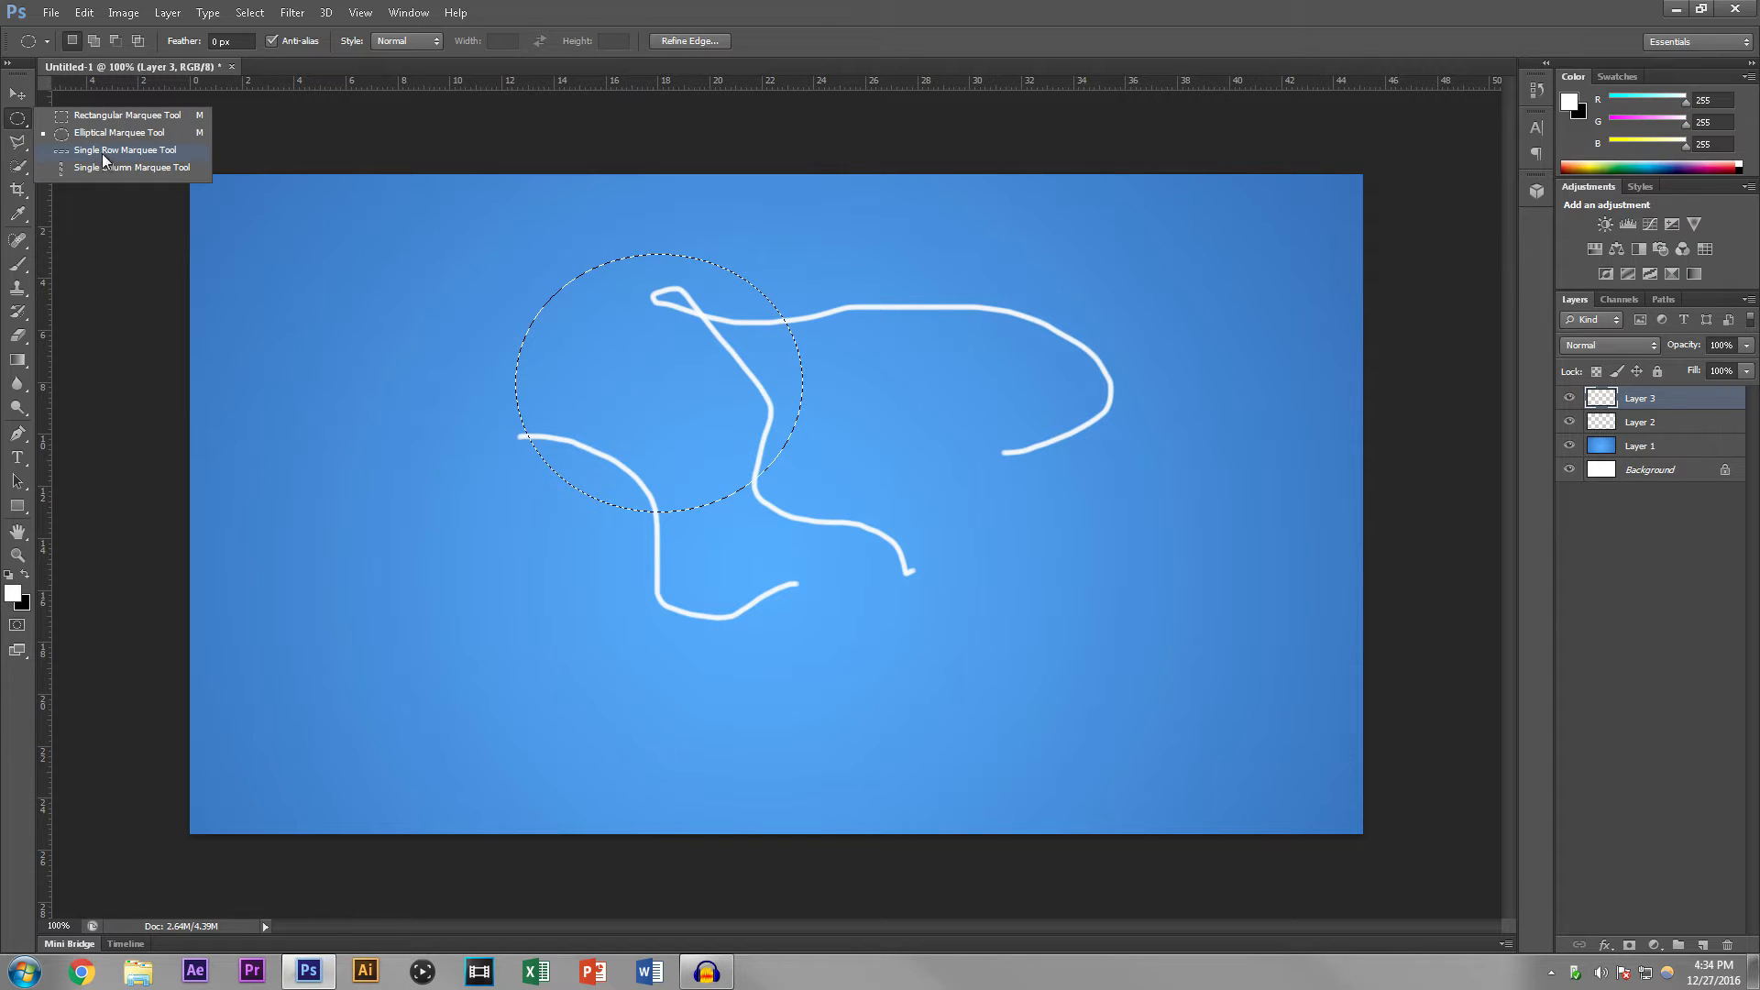
click(121, 150)
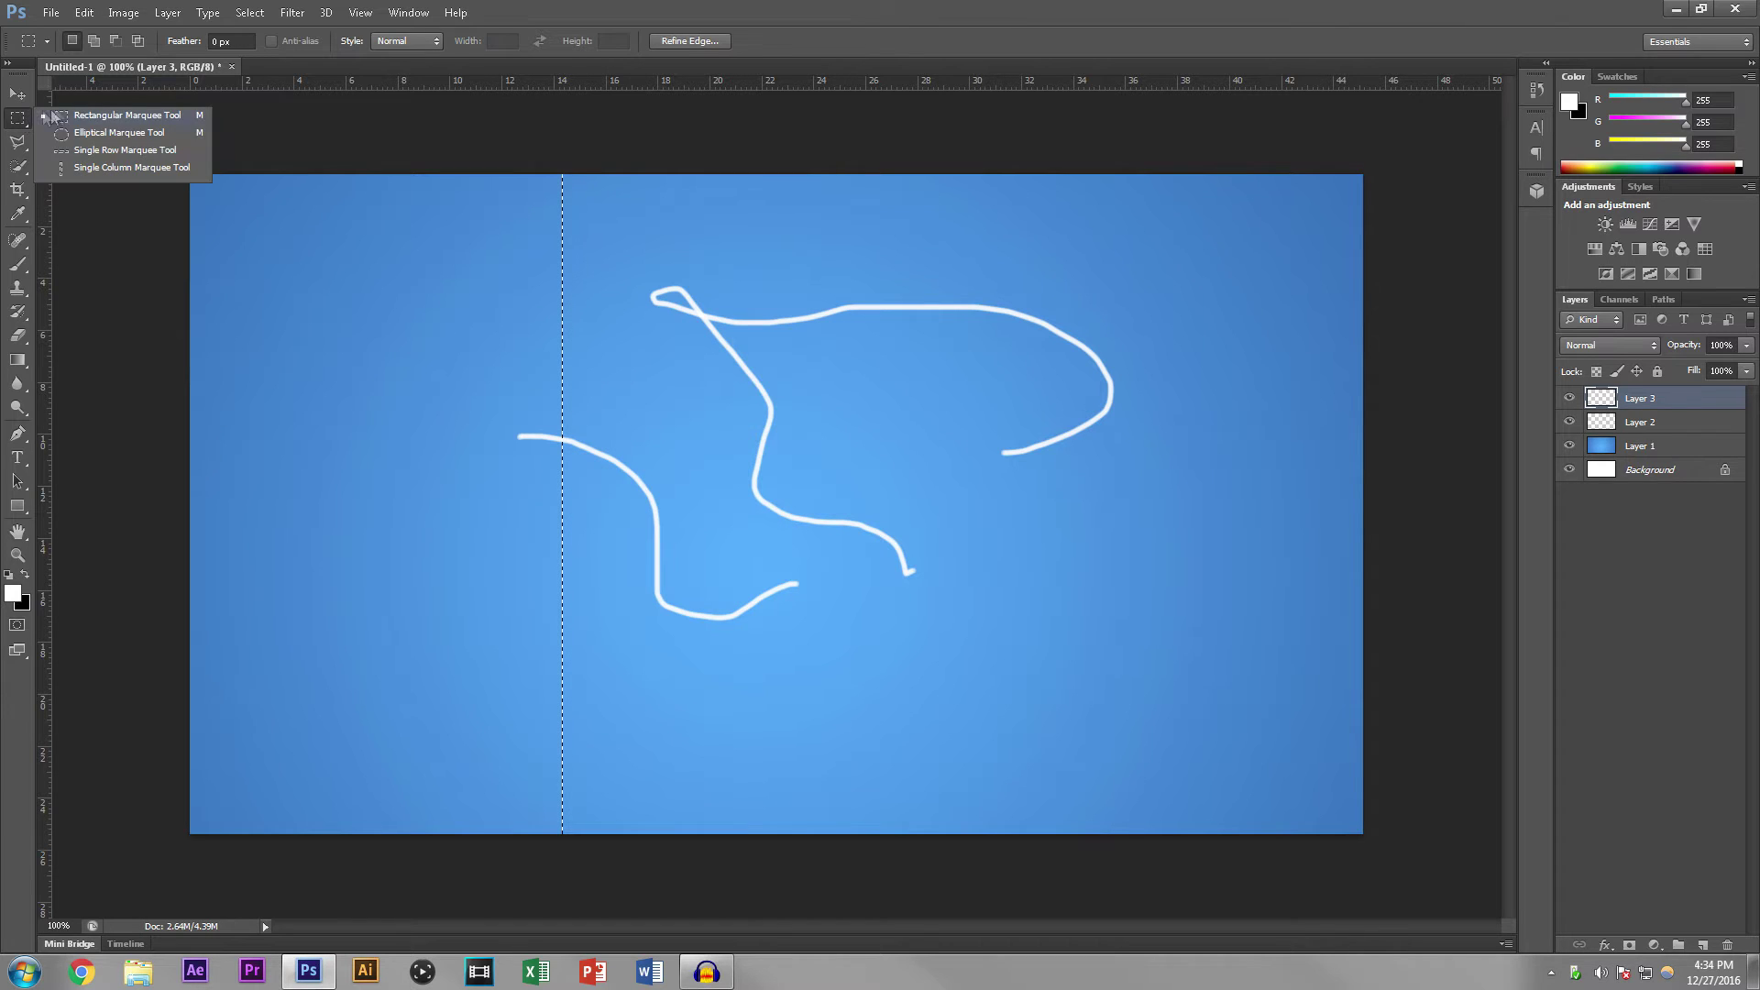
mouse_move(99, 125)
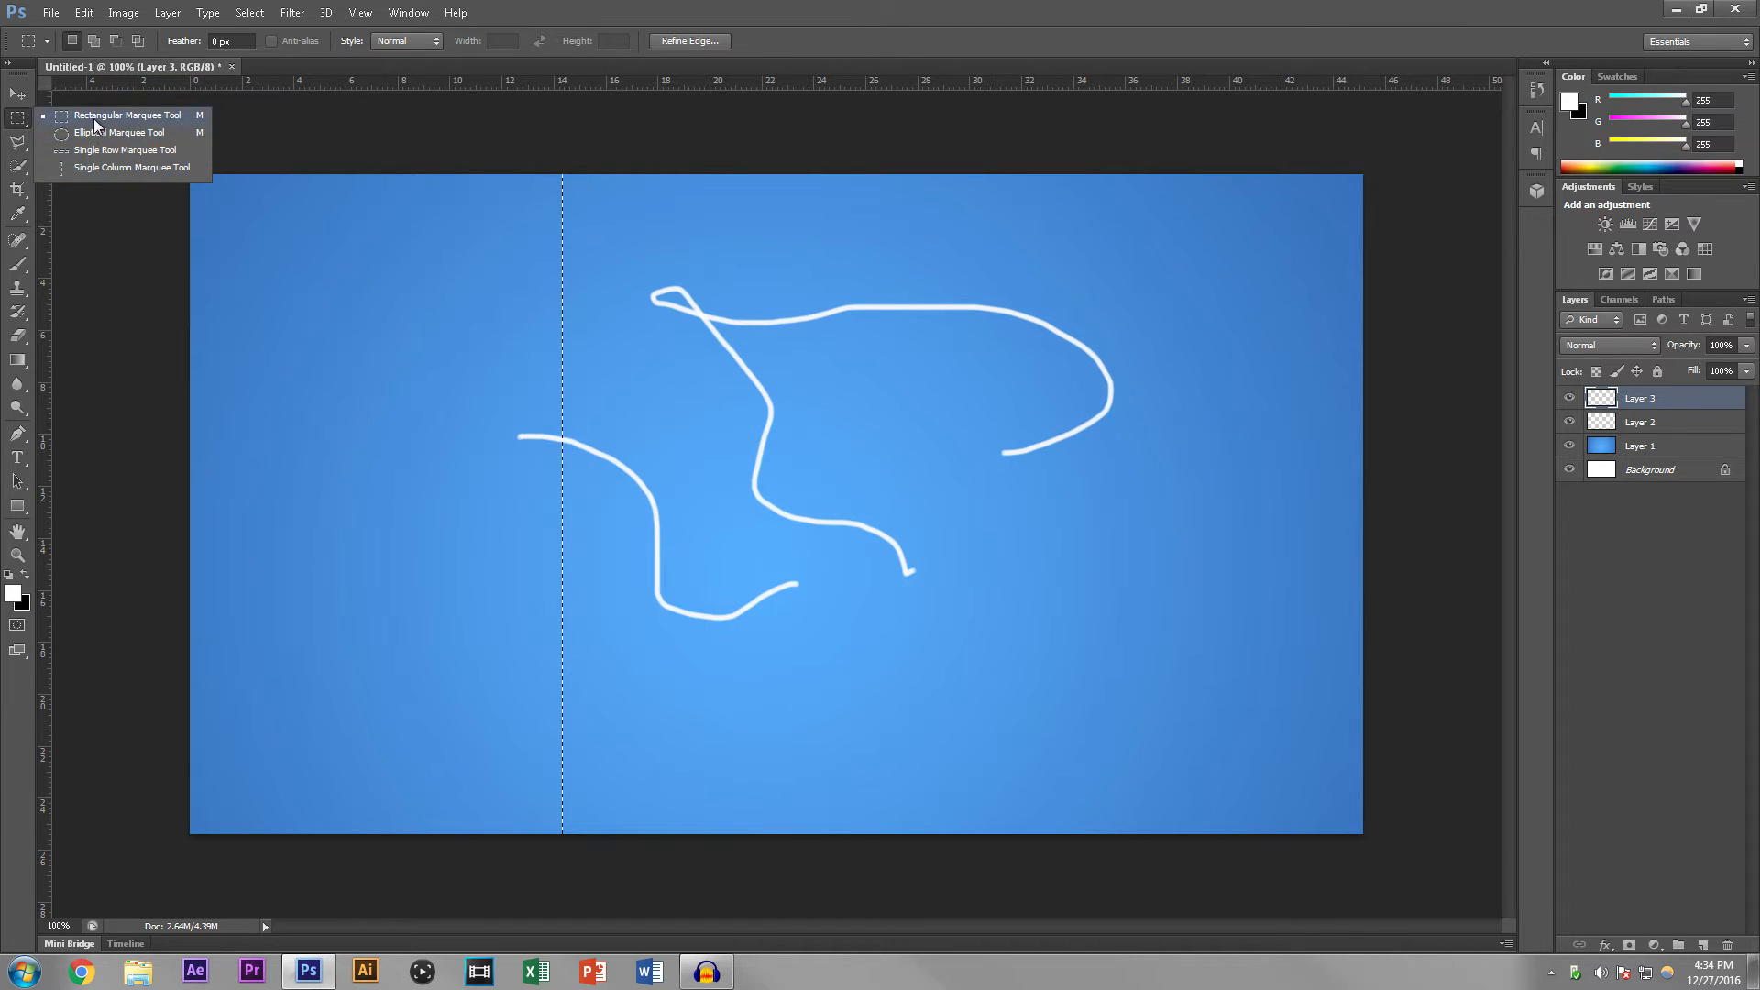
click(125, 113)
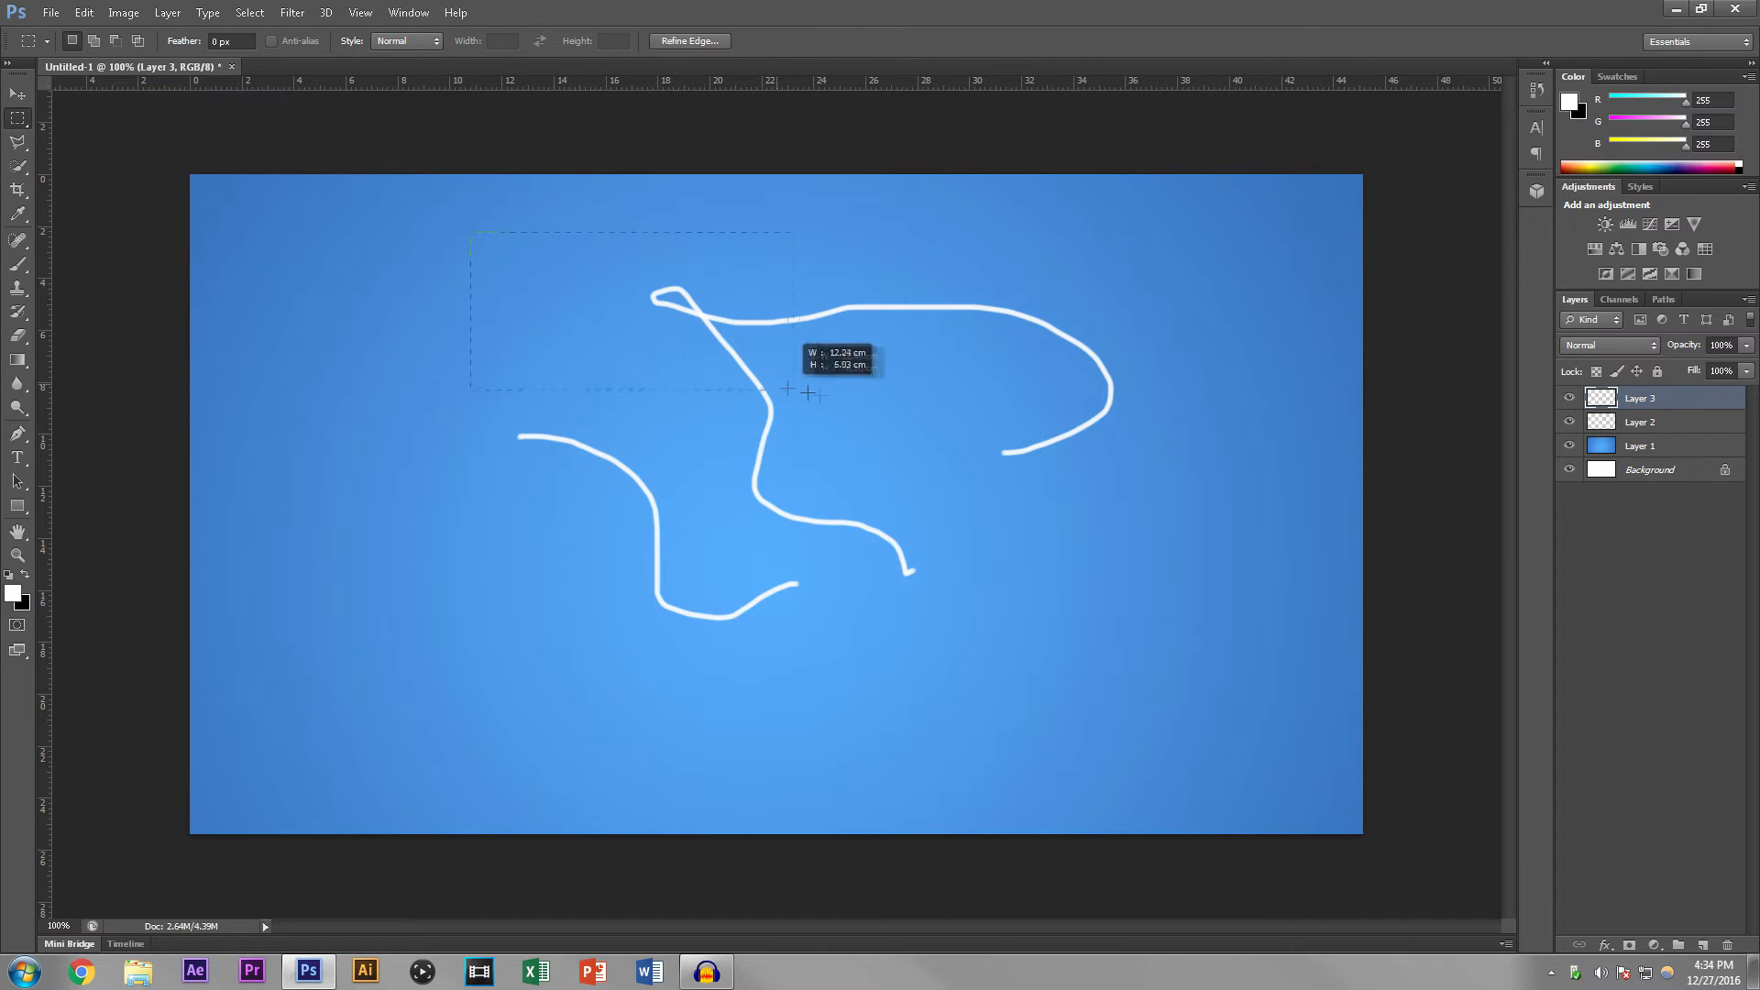
Step: Select the upper part of the looping white stroke with a rectangular marquee
drag(786, 389, 1133, 436)
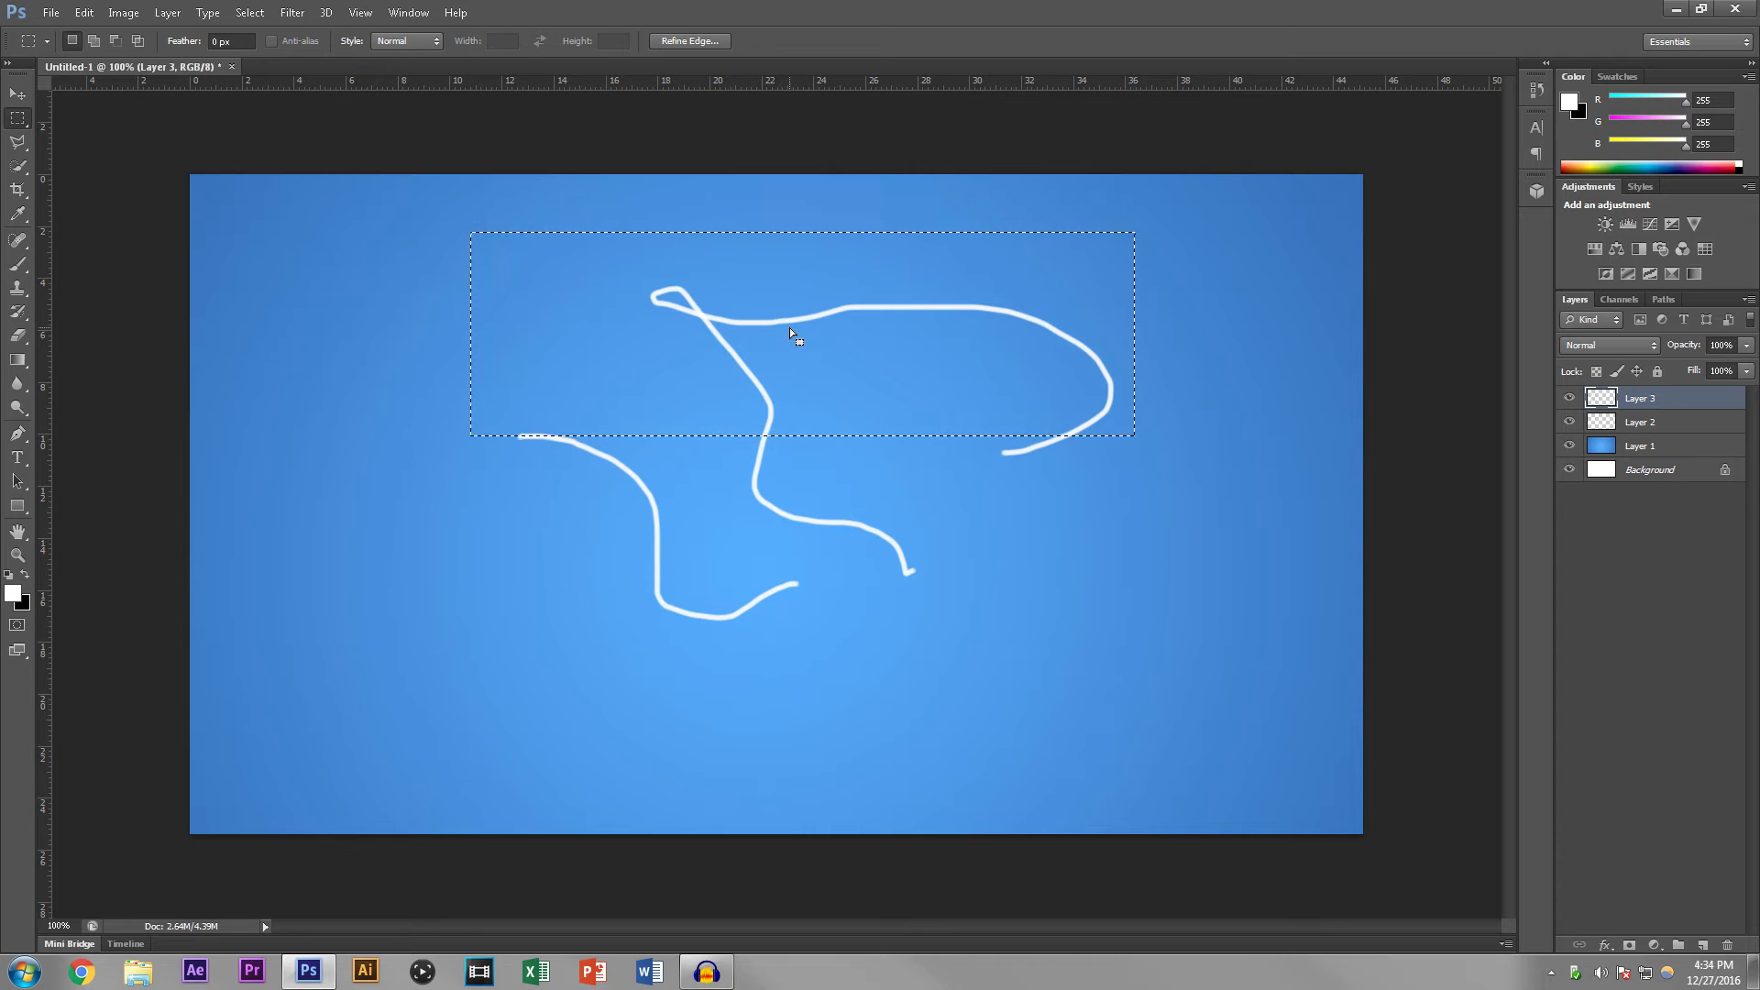
mouse_move(788, 332)
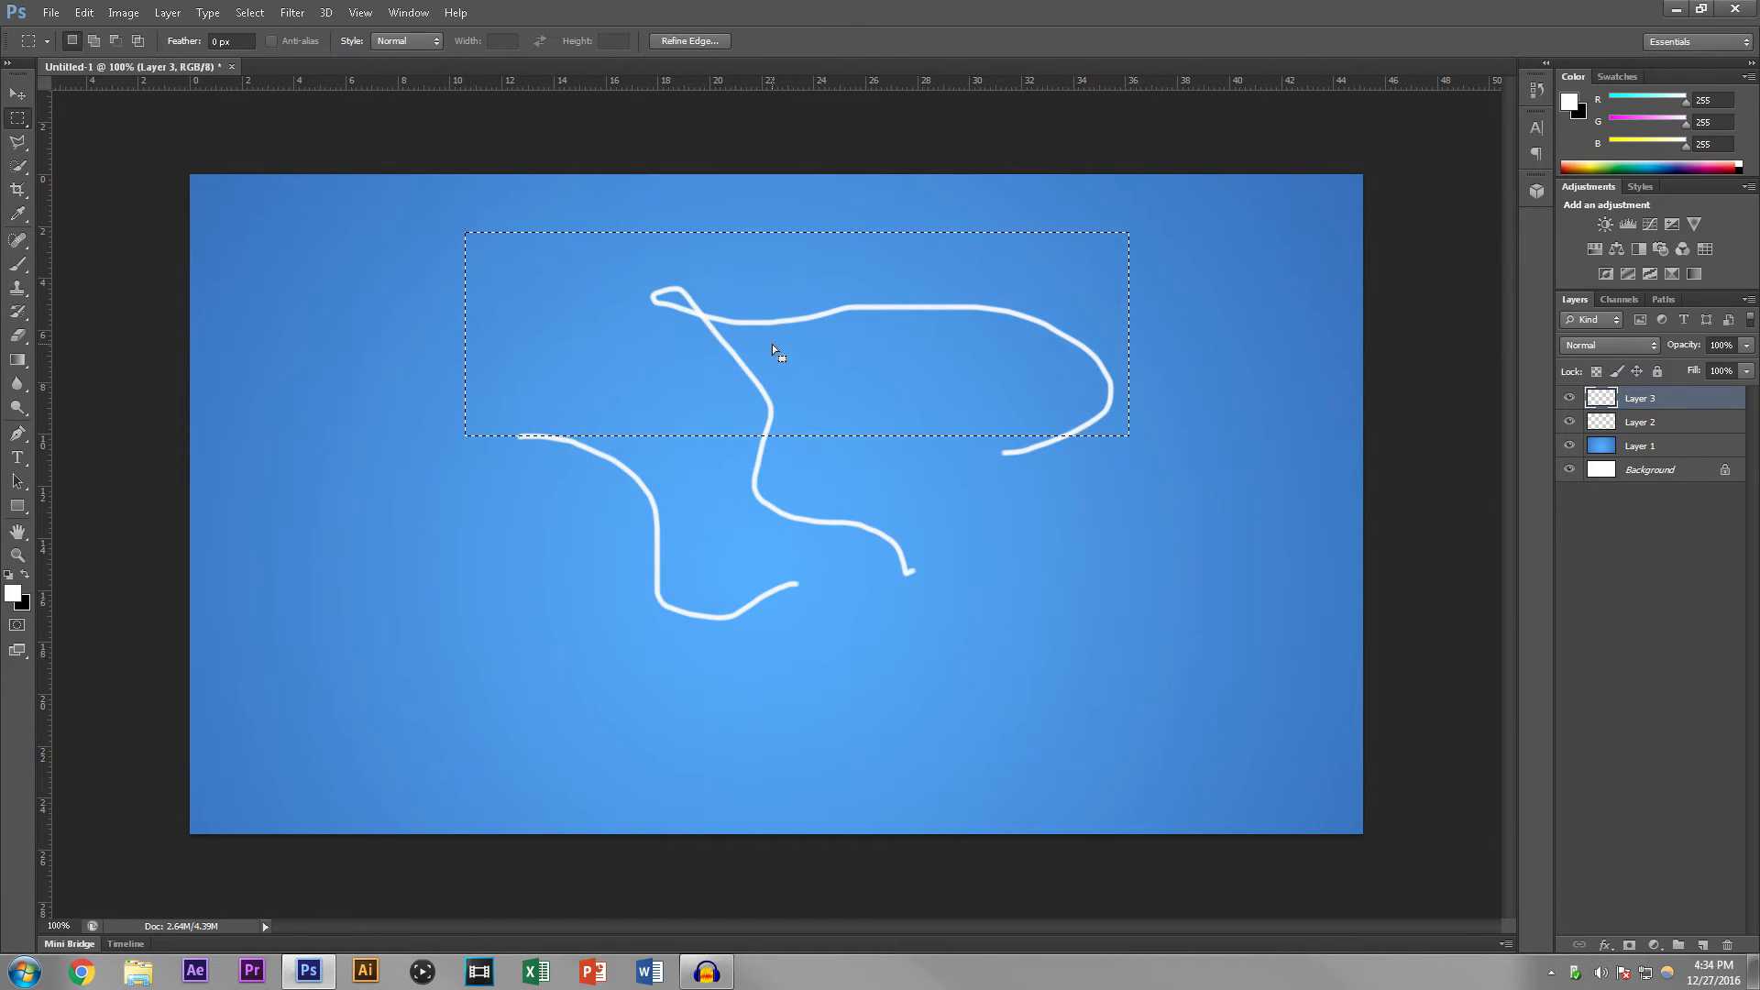
drag(774, 349, 741, 359)
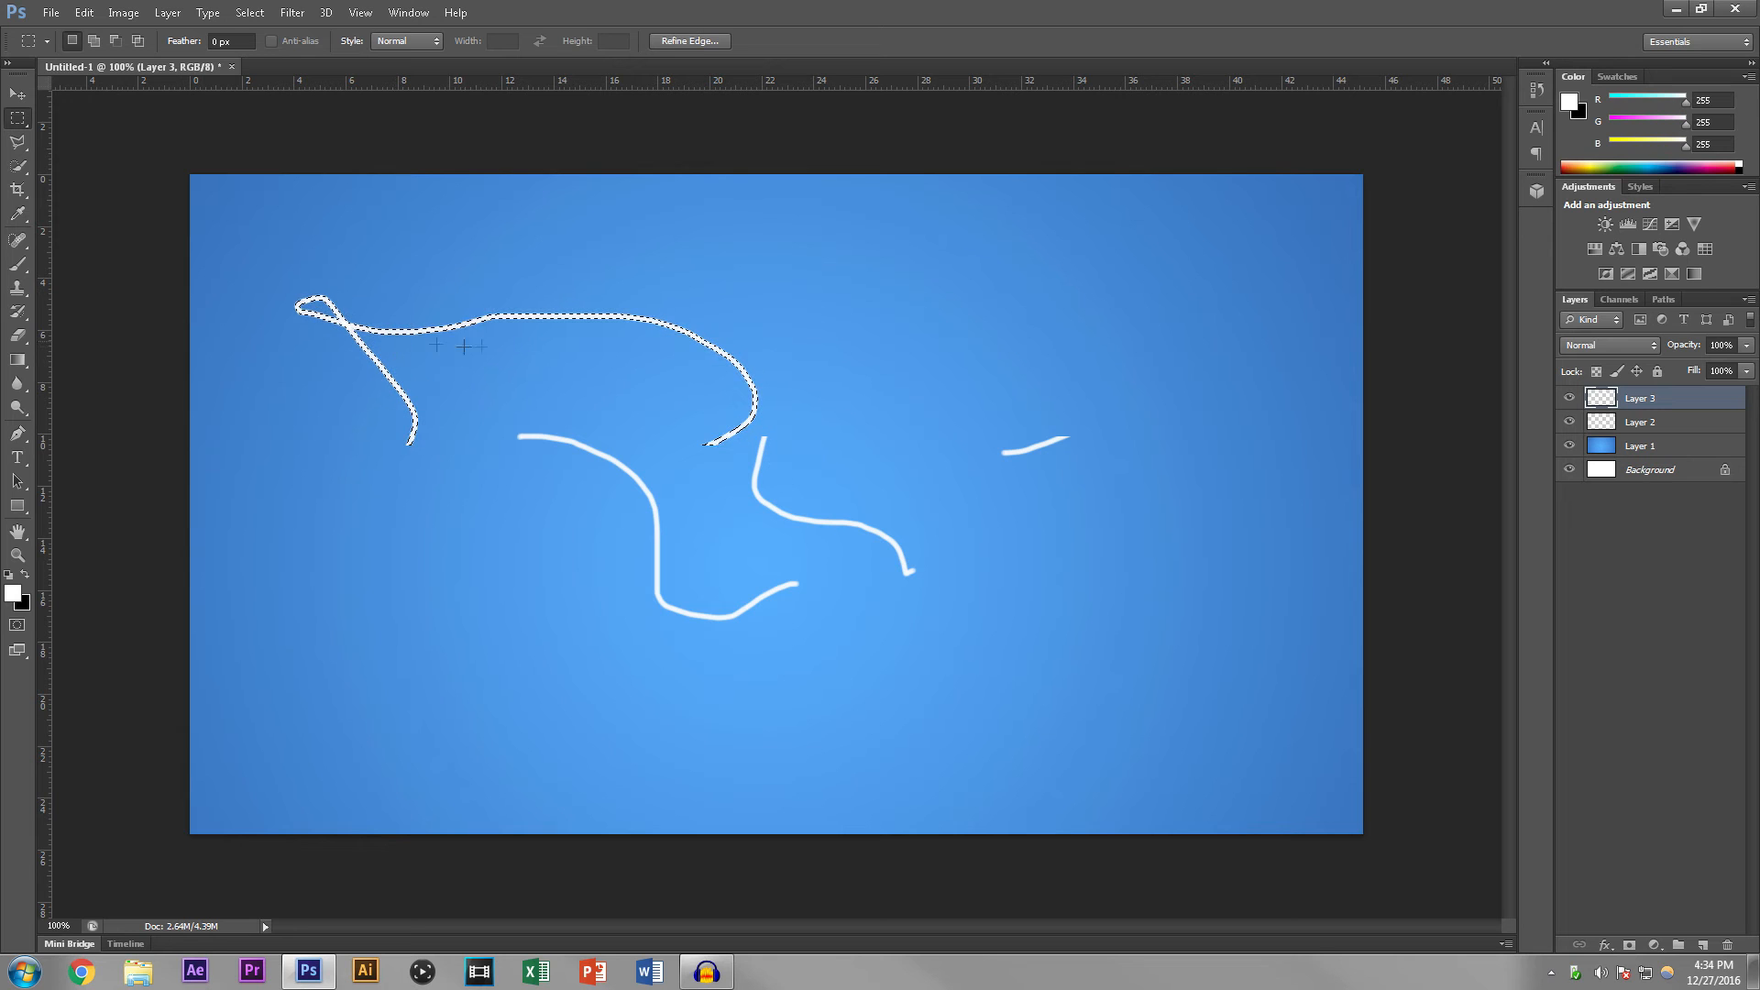
Step: Move the selected stroke piece around and drop it at the canvas's lower left
drag(506, 349, 814, 323)
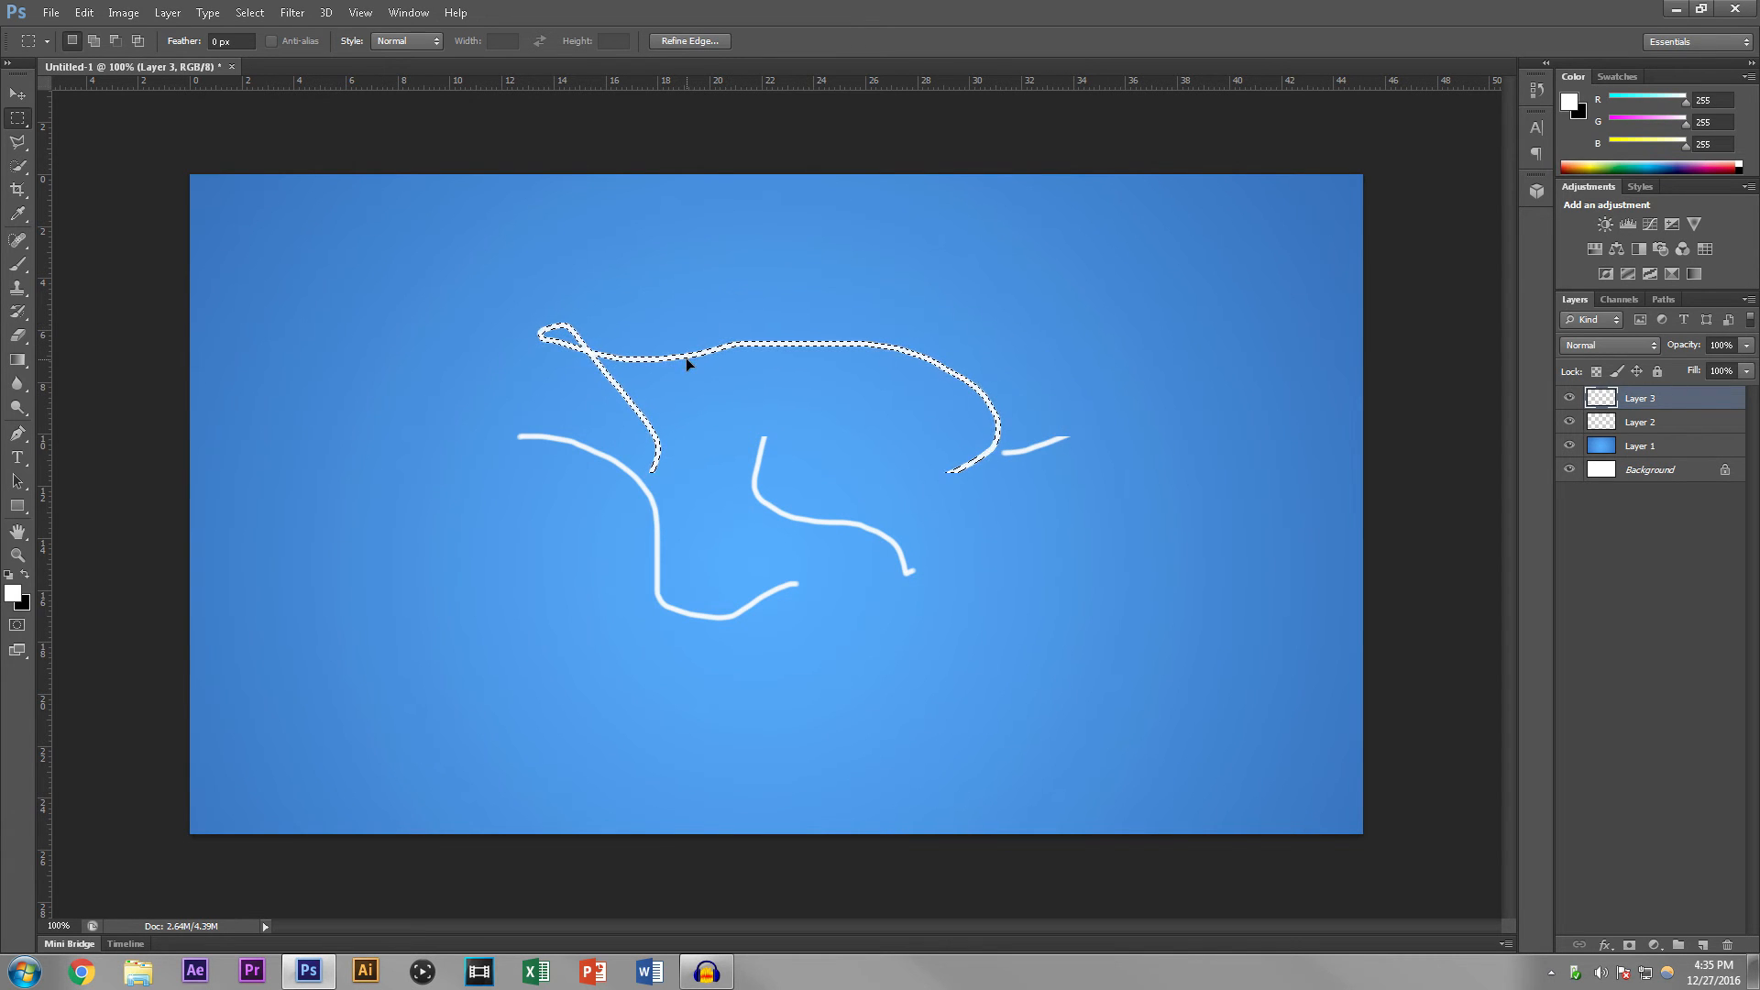
drag(688, 363, 794, 329)
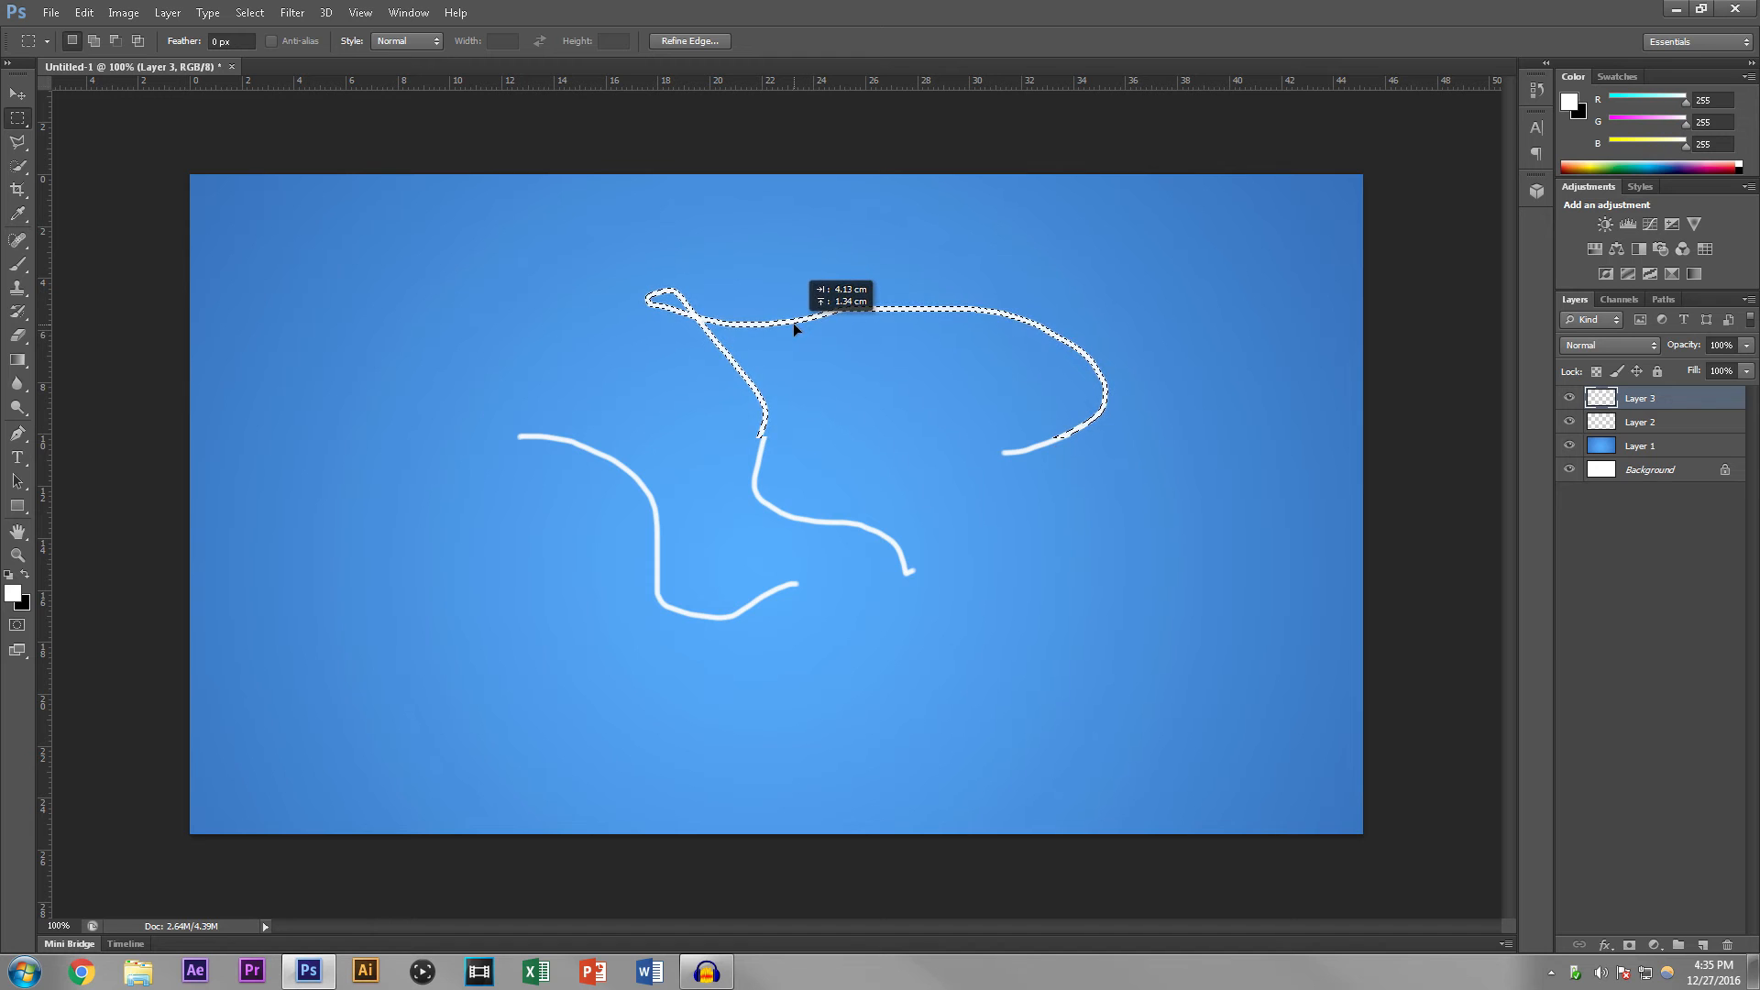
drag(794, 328, 402, 618)
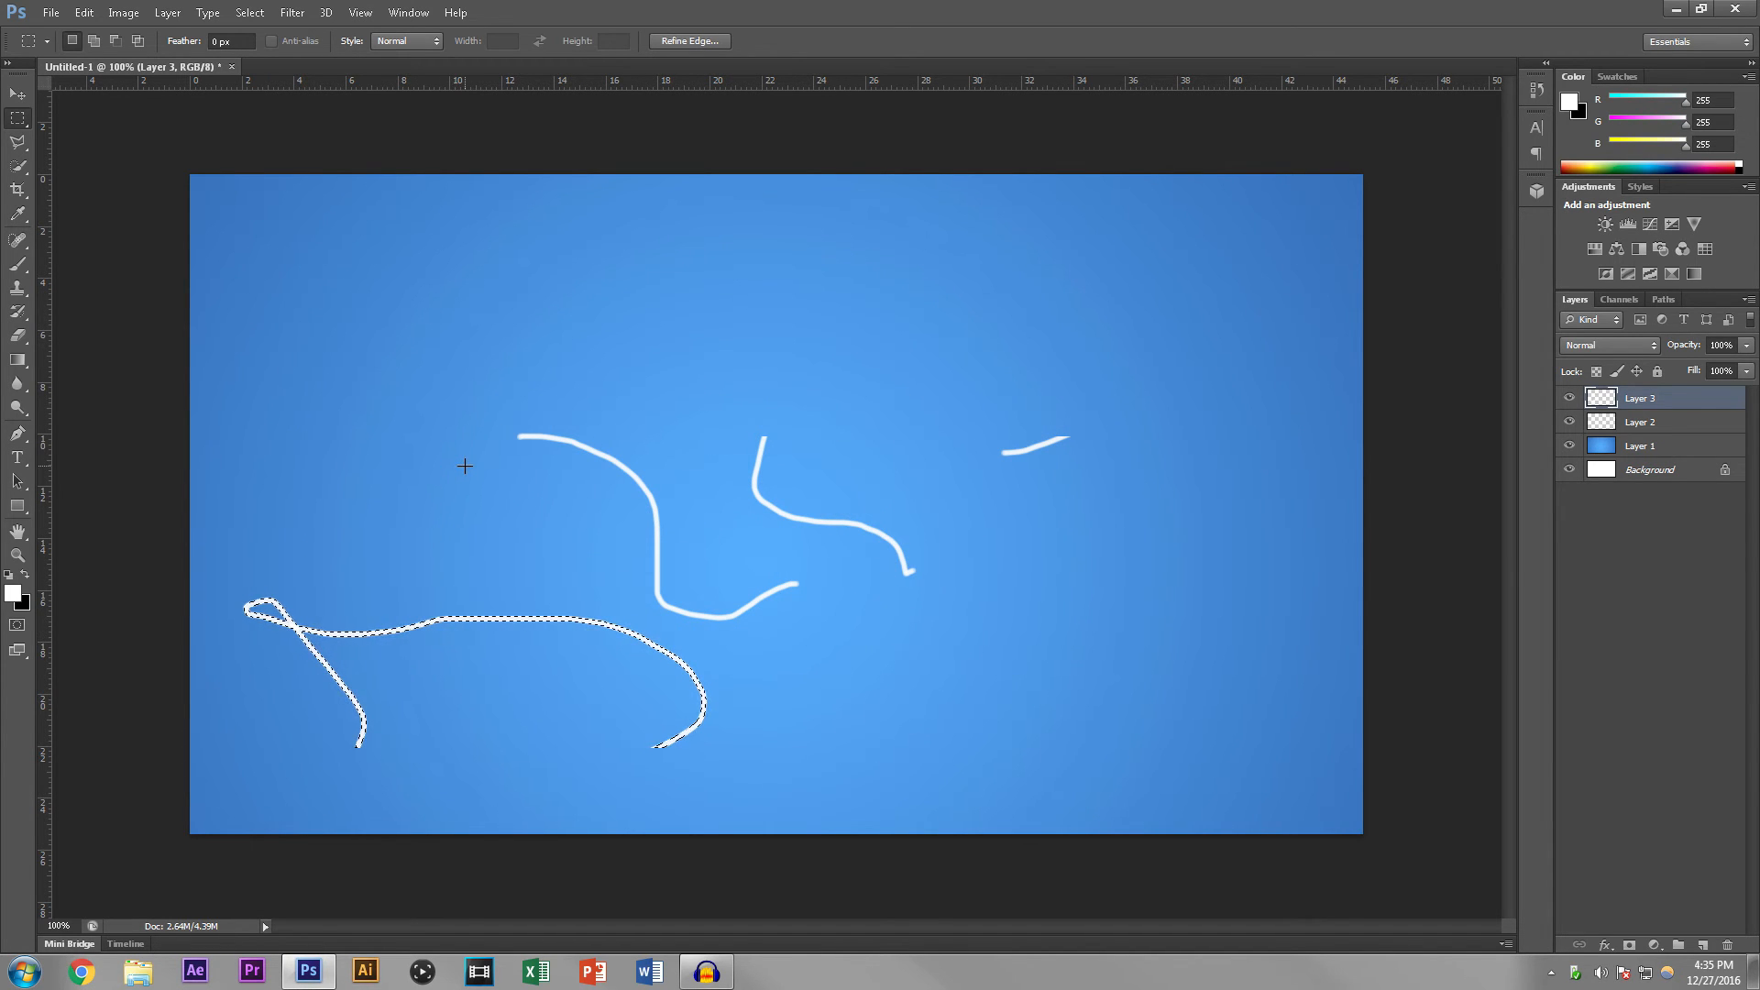
key(Ctrl+D)
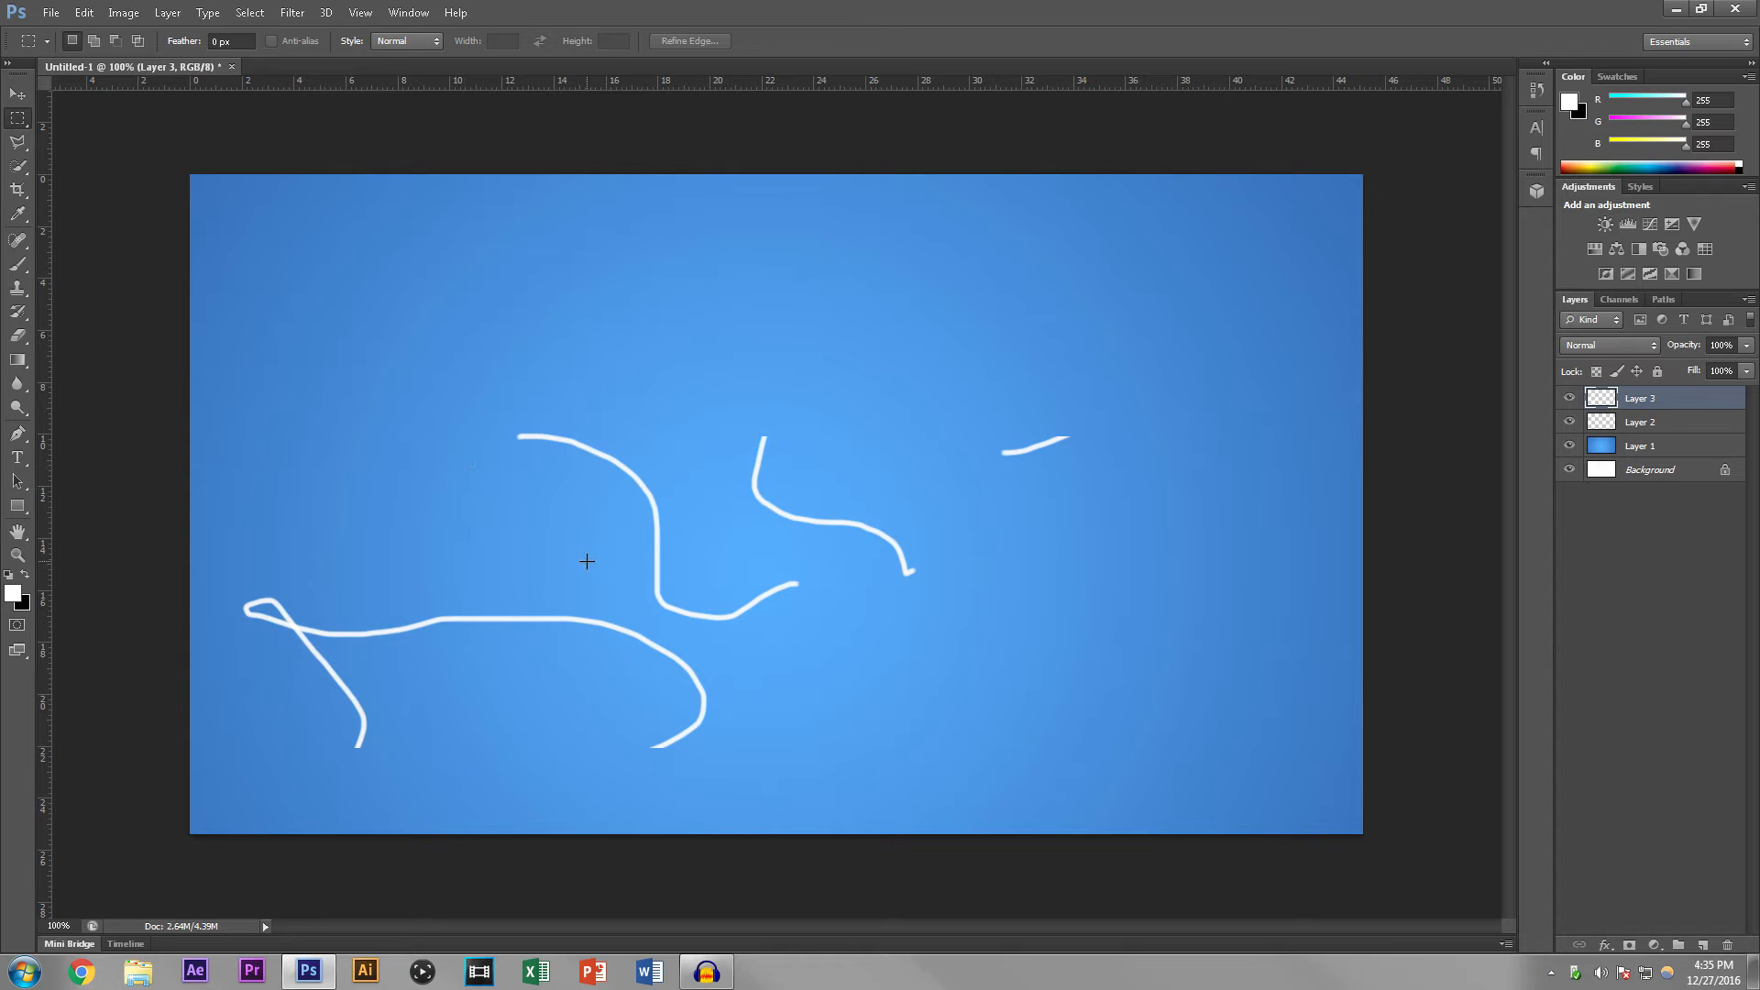
mouse_move(456, 437)
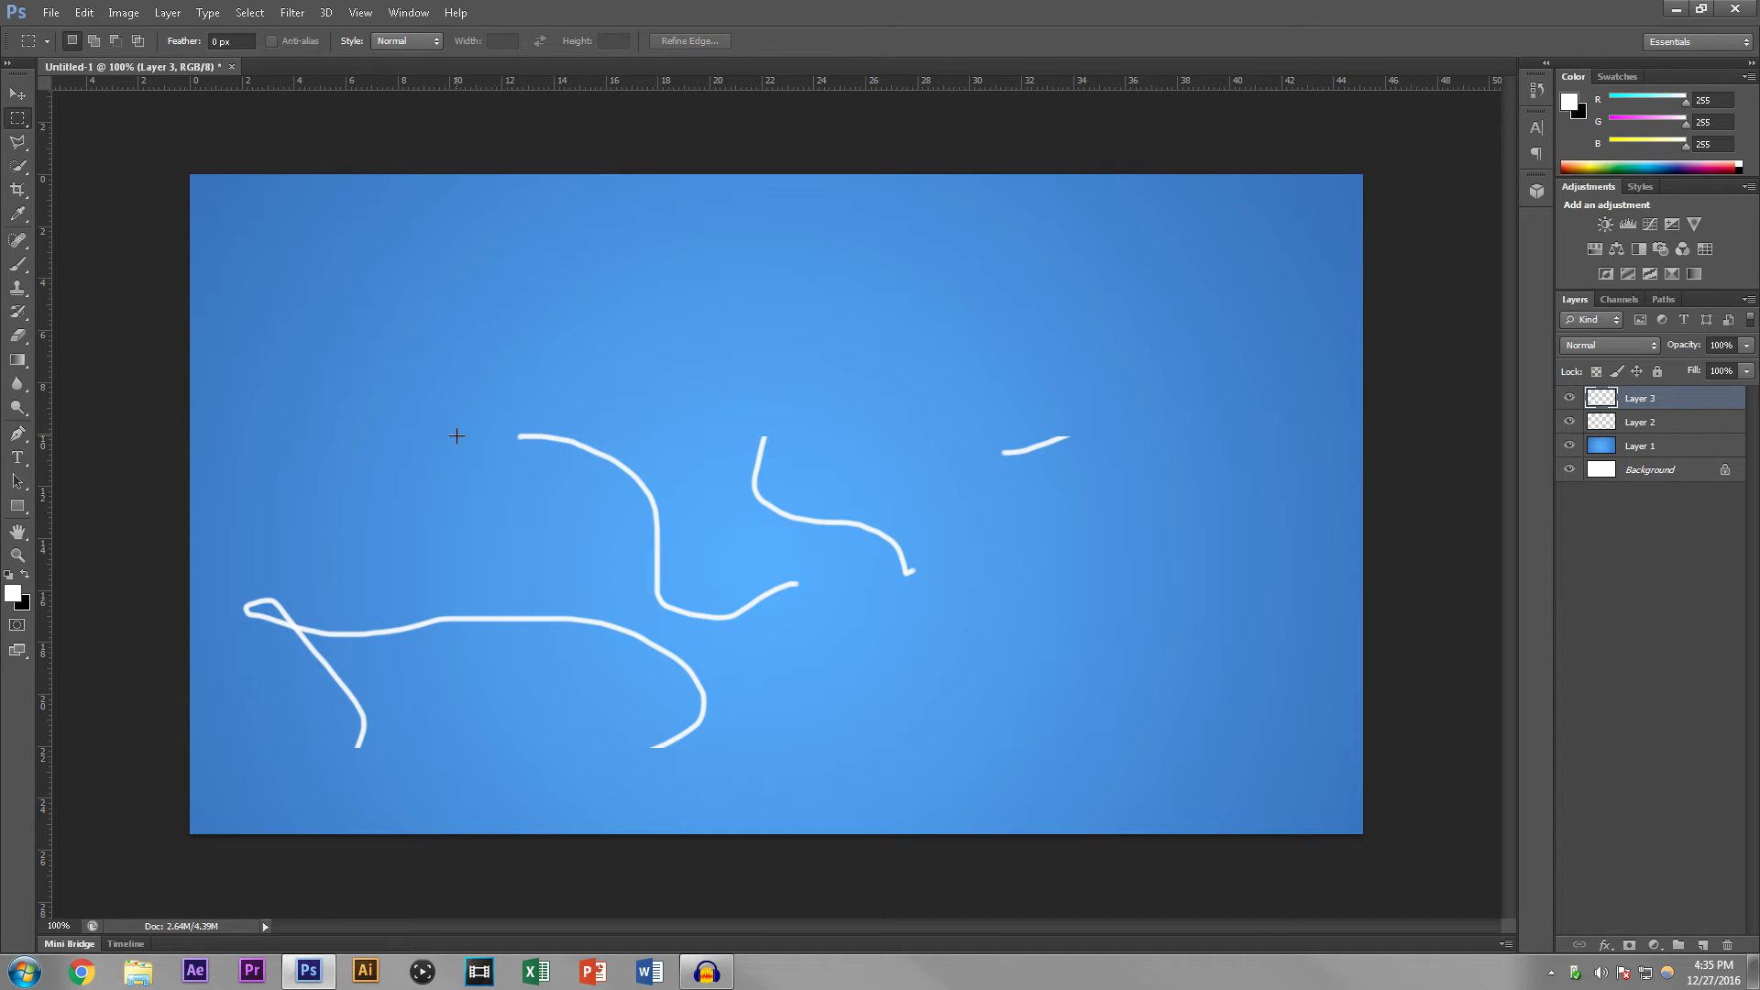
mouse_move(381, 415)
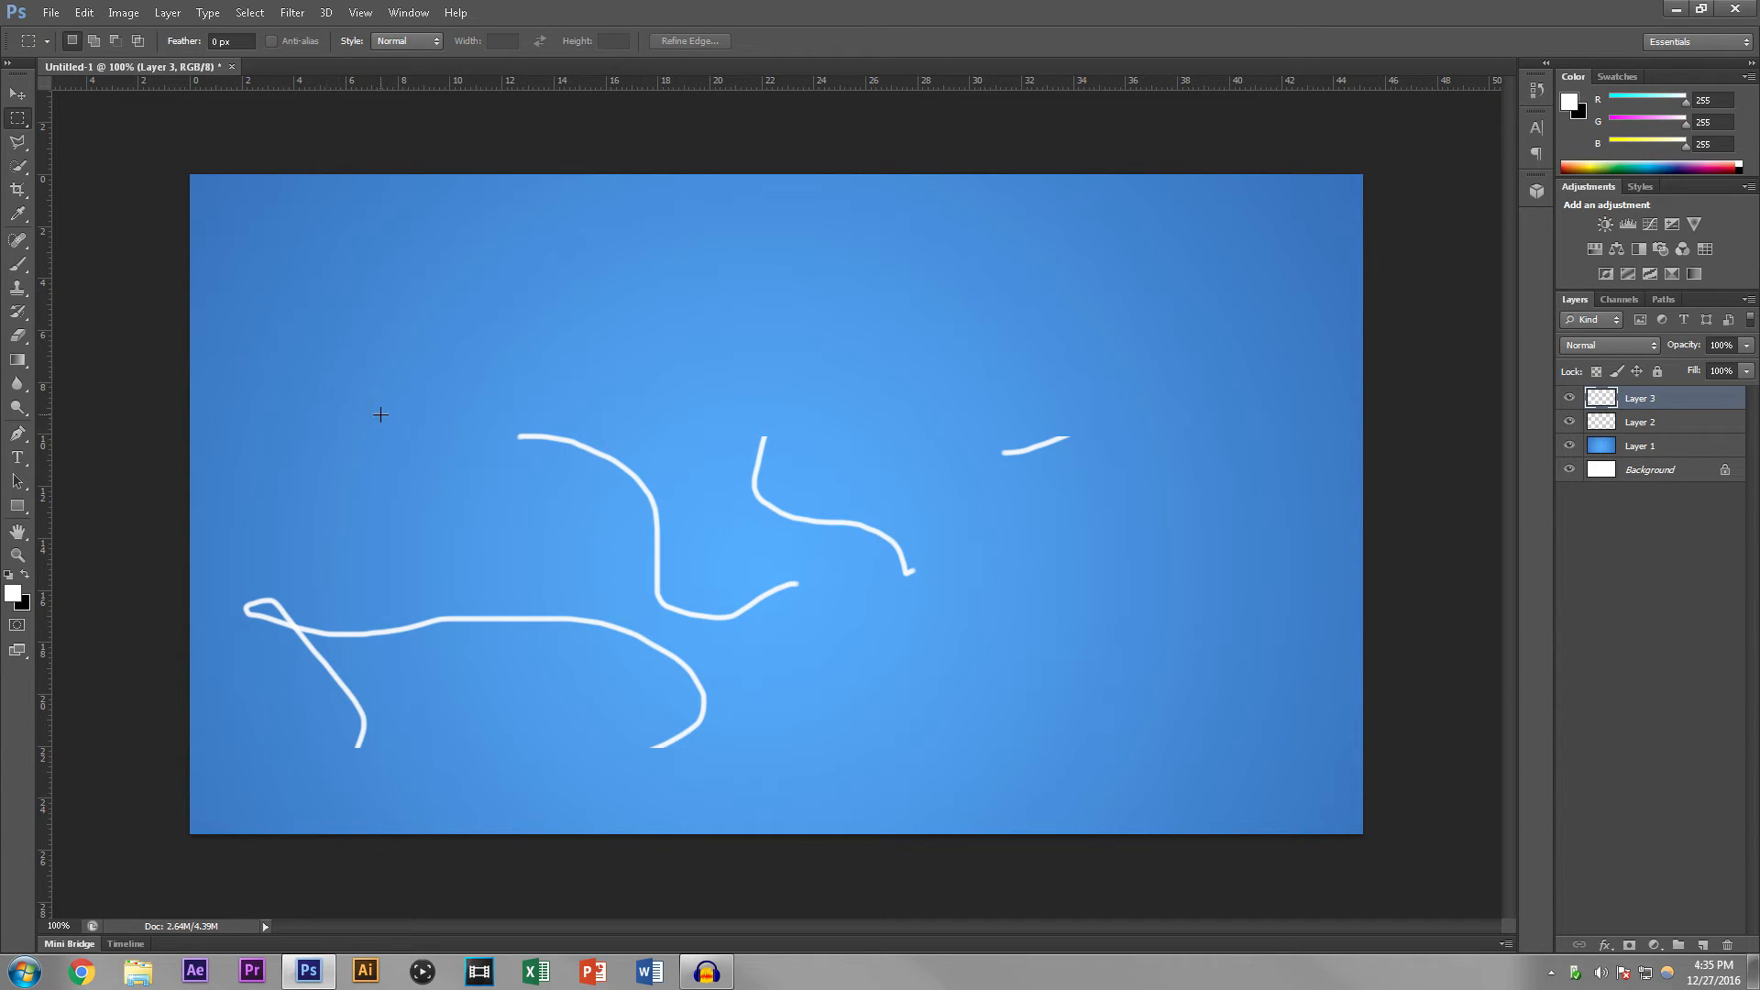
mouse_move(278, 585)
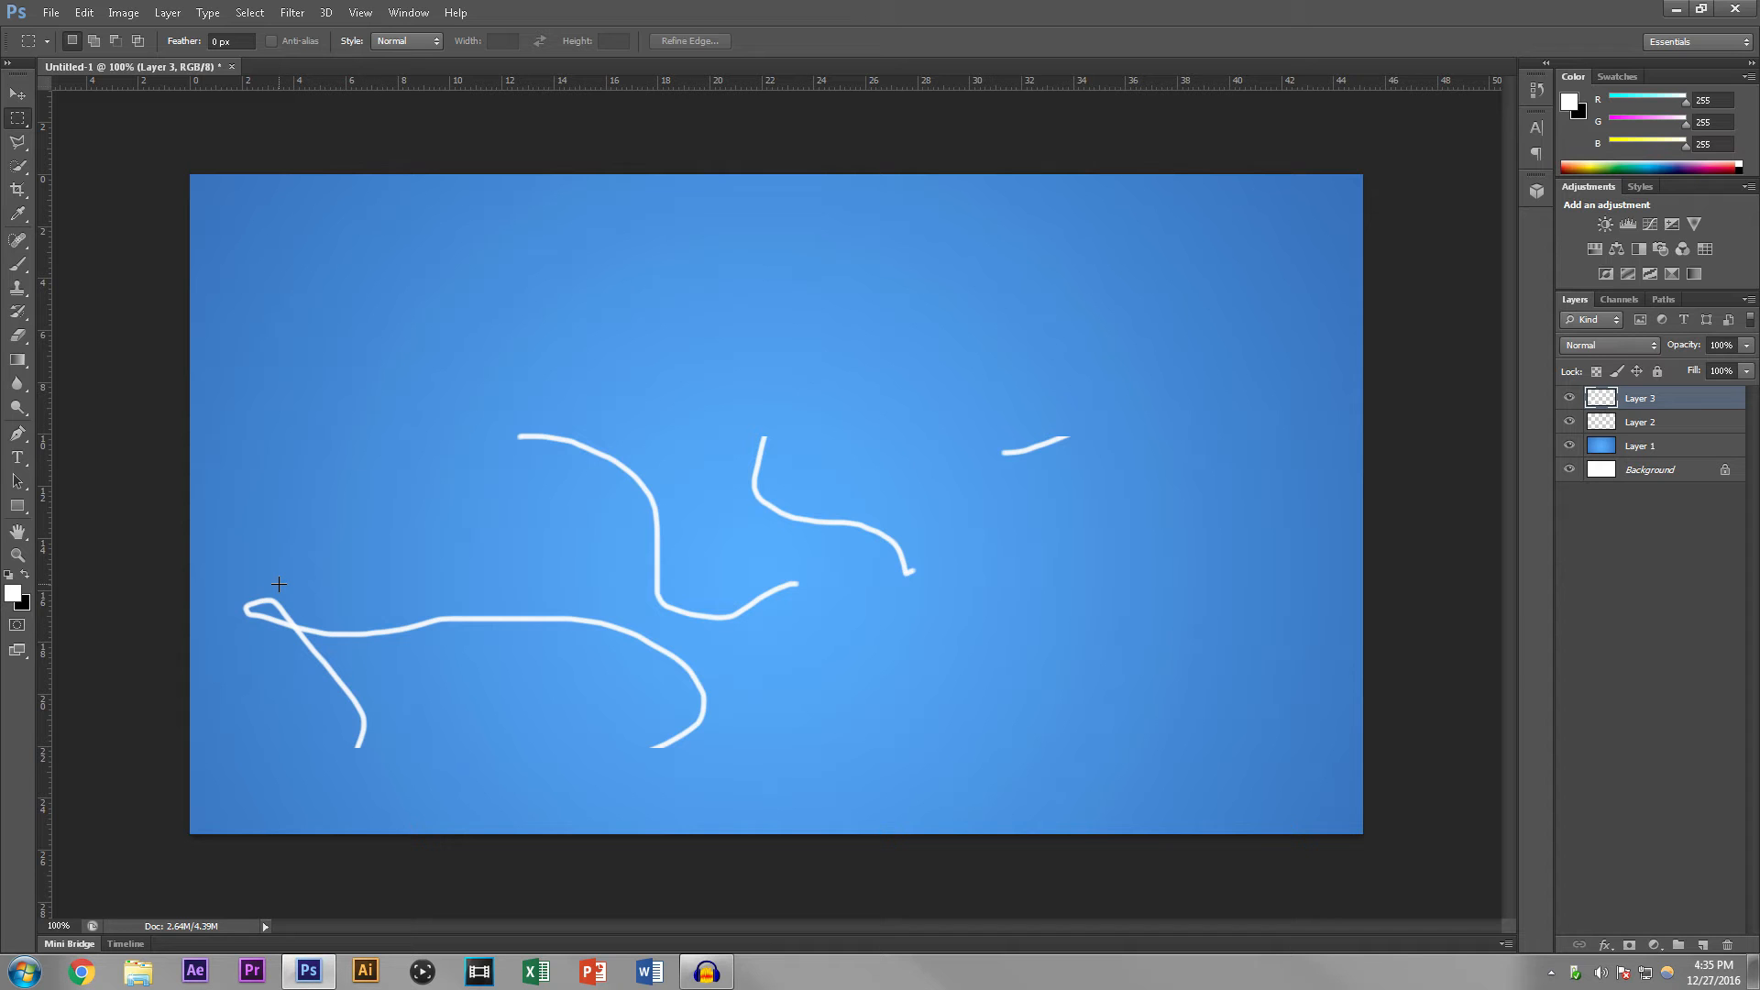
drag(407, 295, 888, 576)
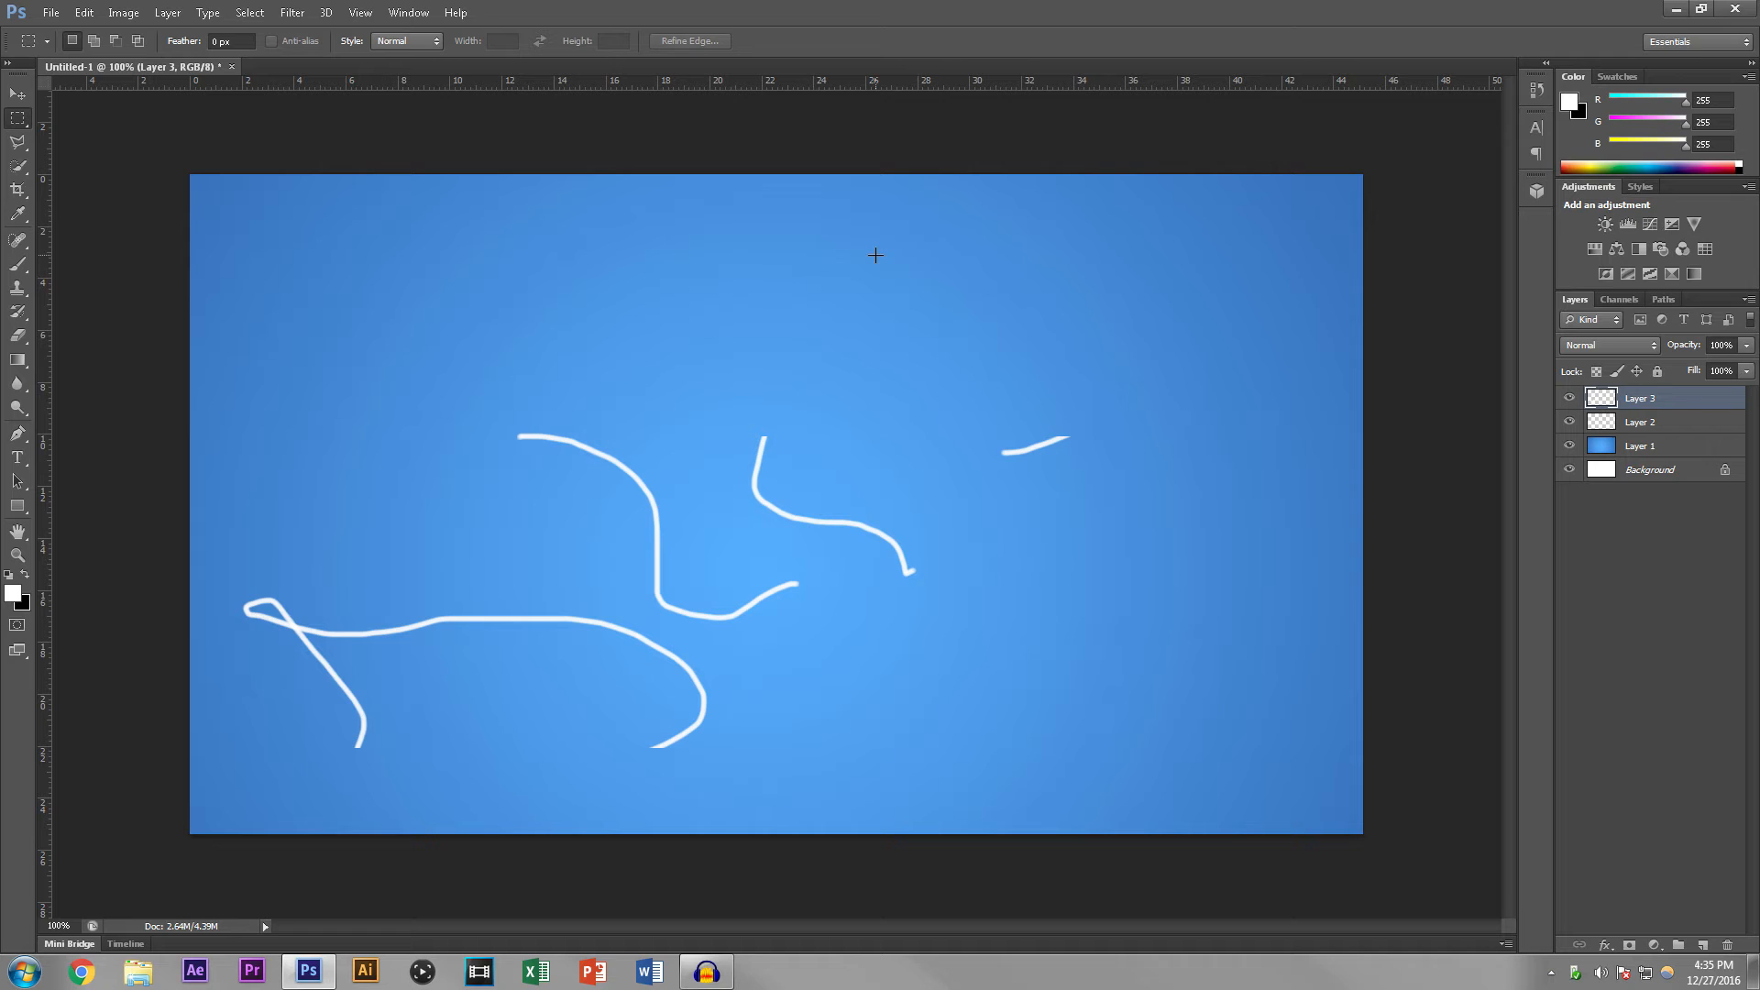
drag(941, 391, 1133, 529)
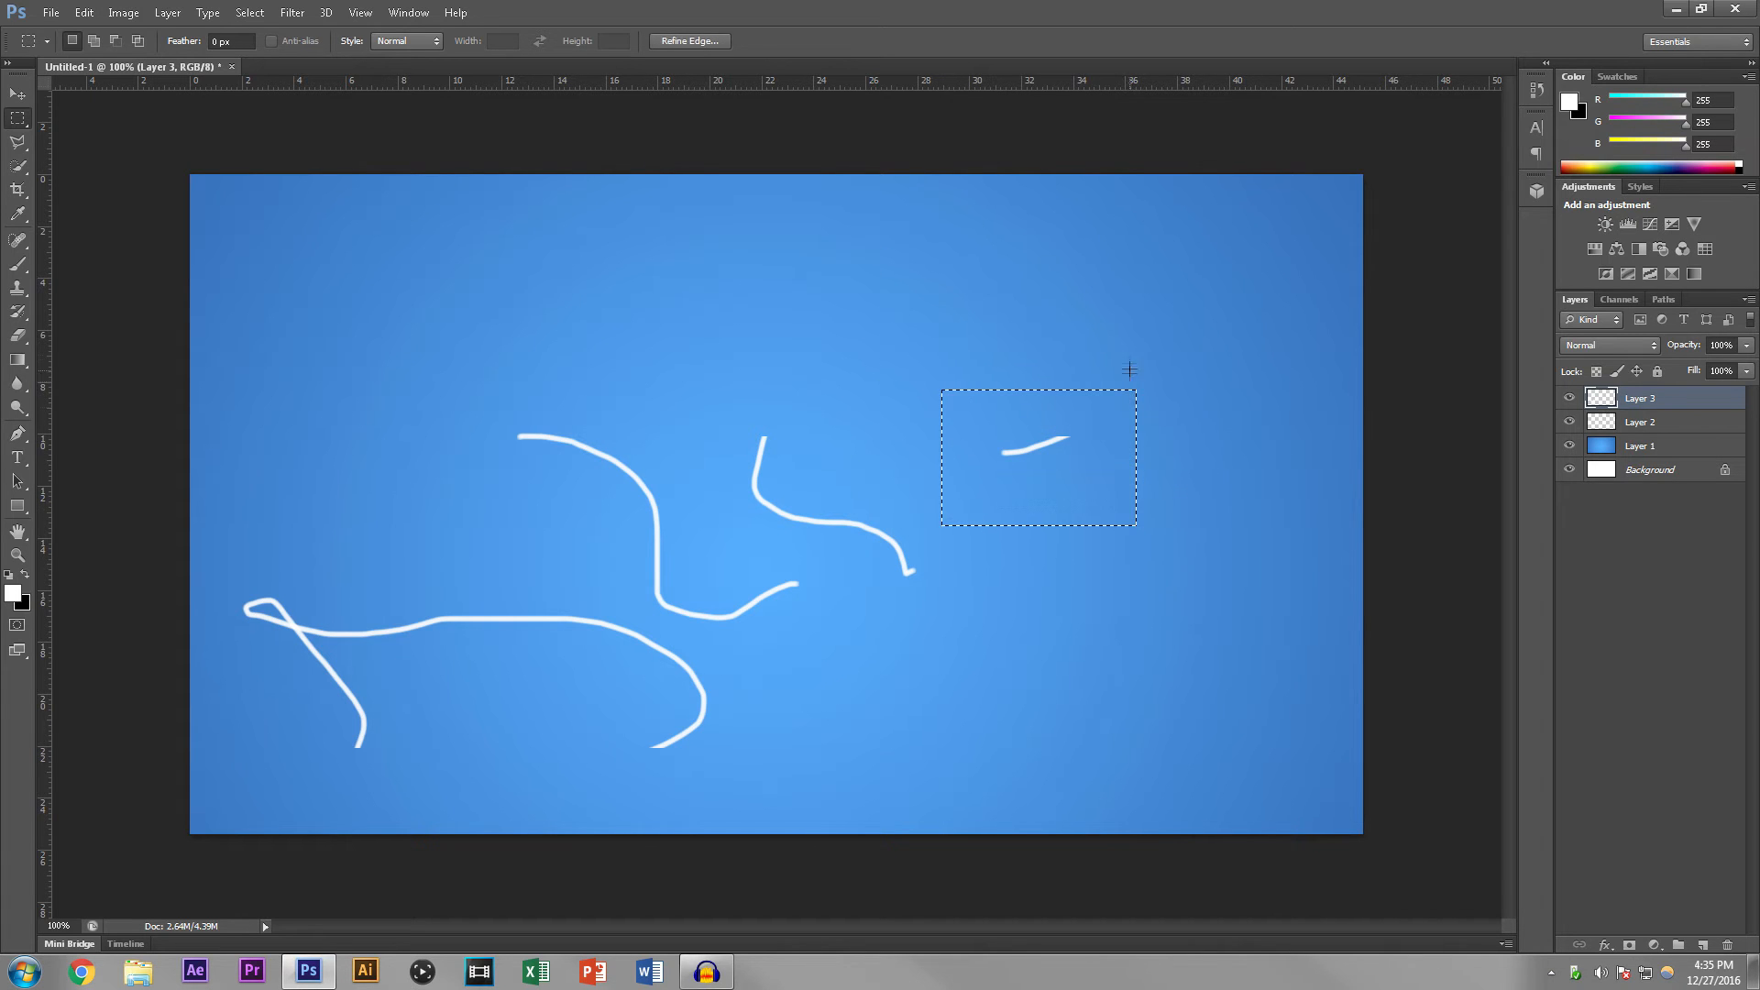
key(Ctrl+D)
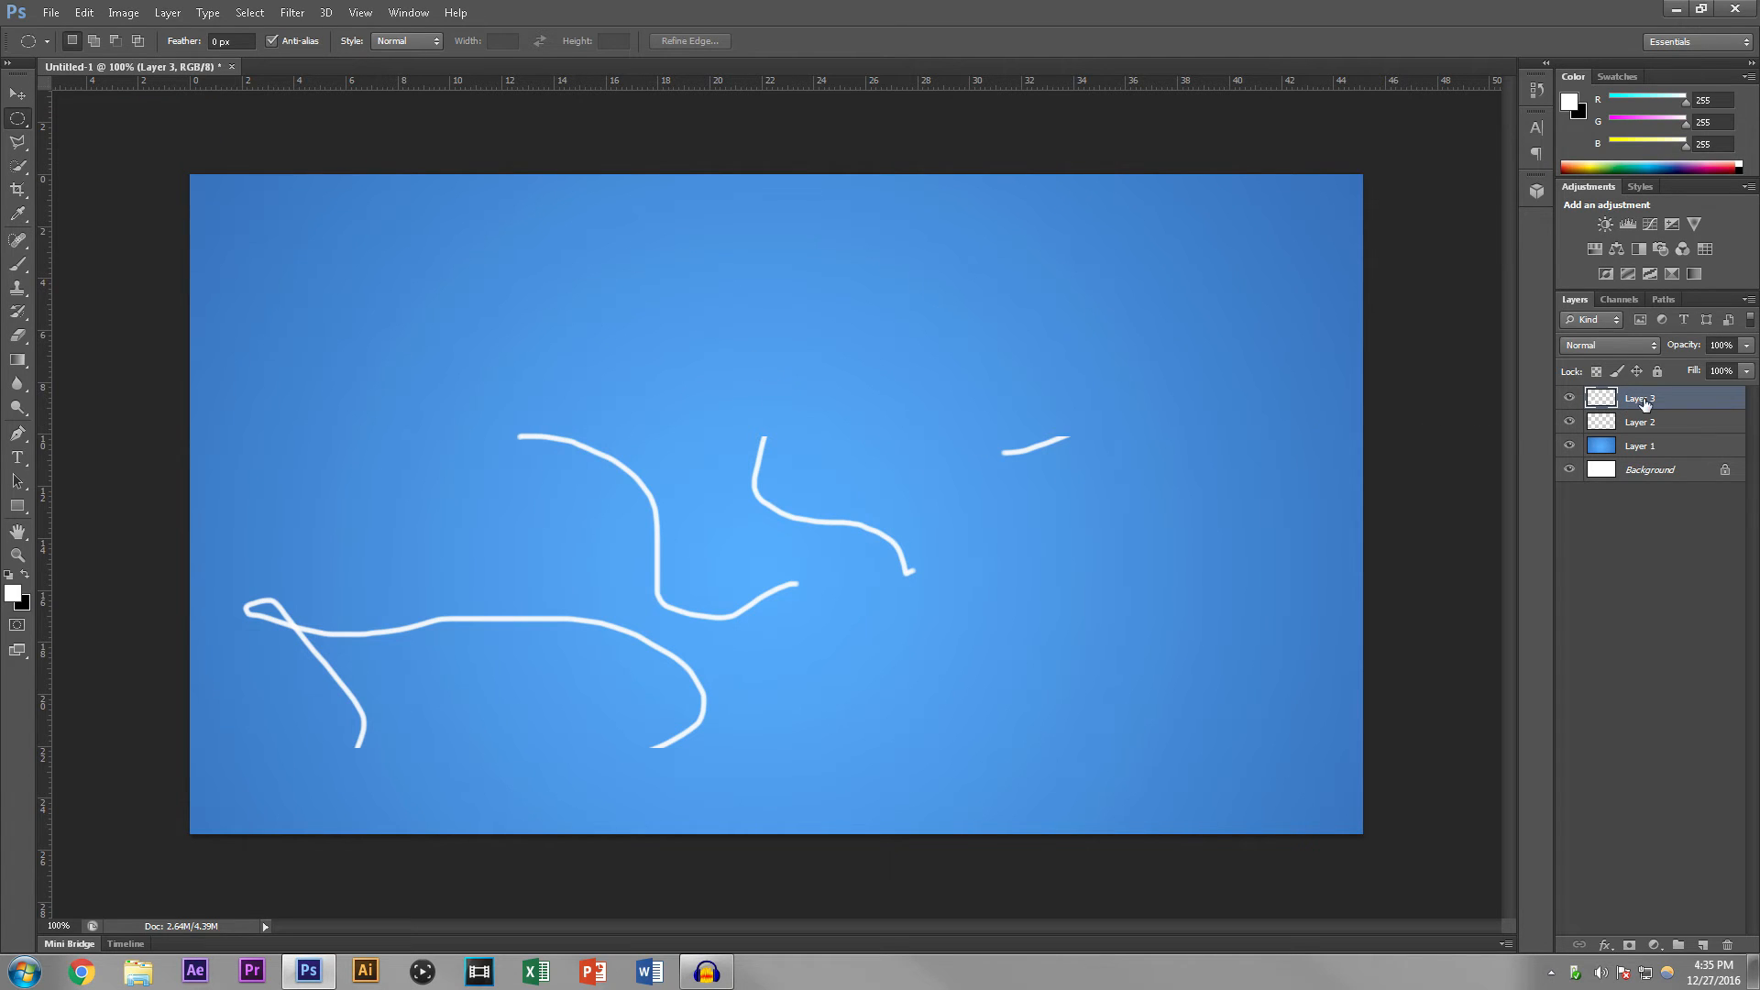
click(1639, 422)
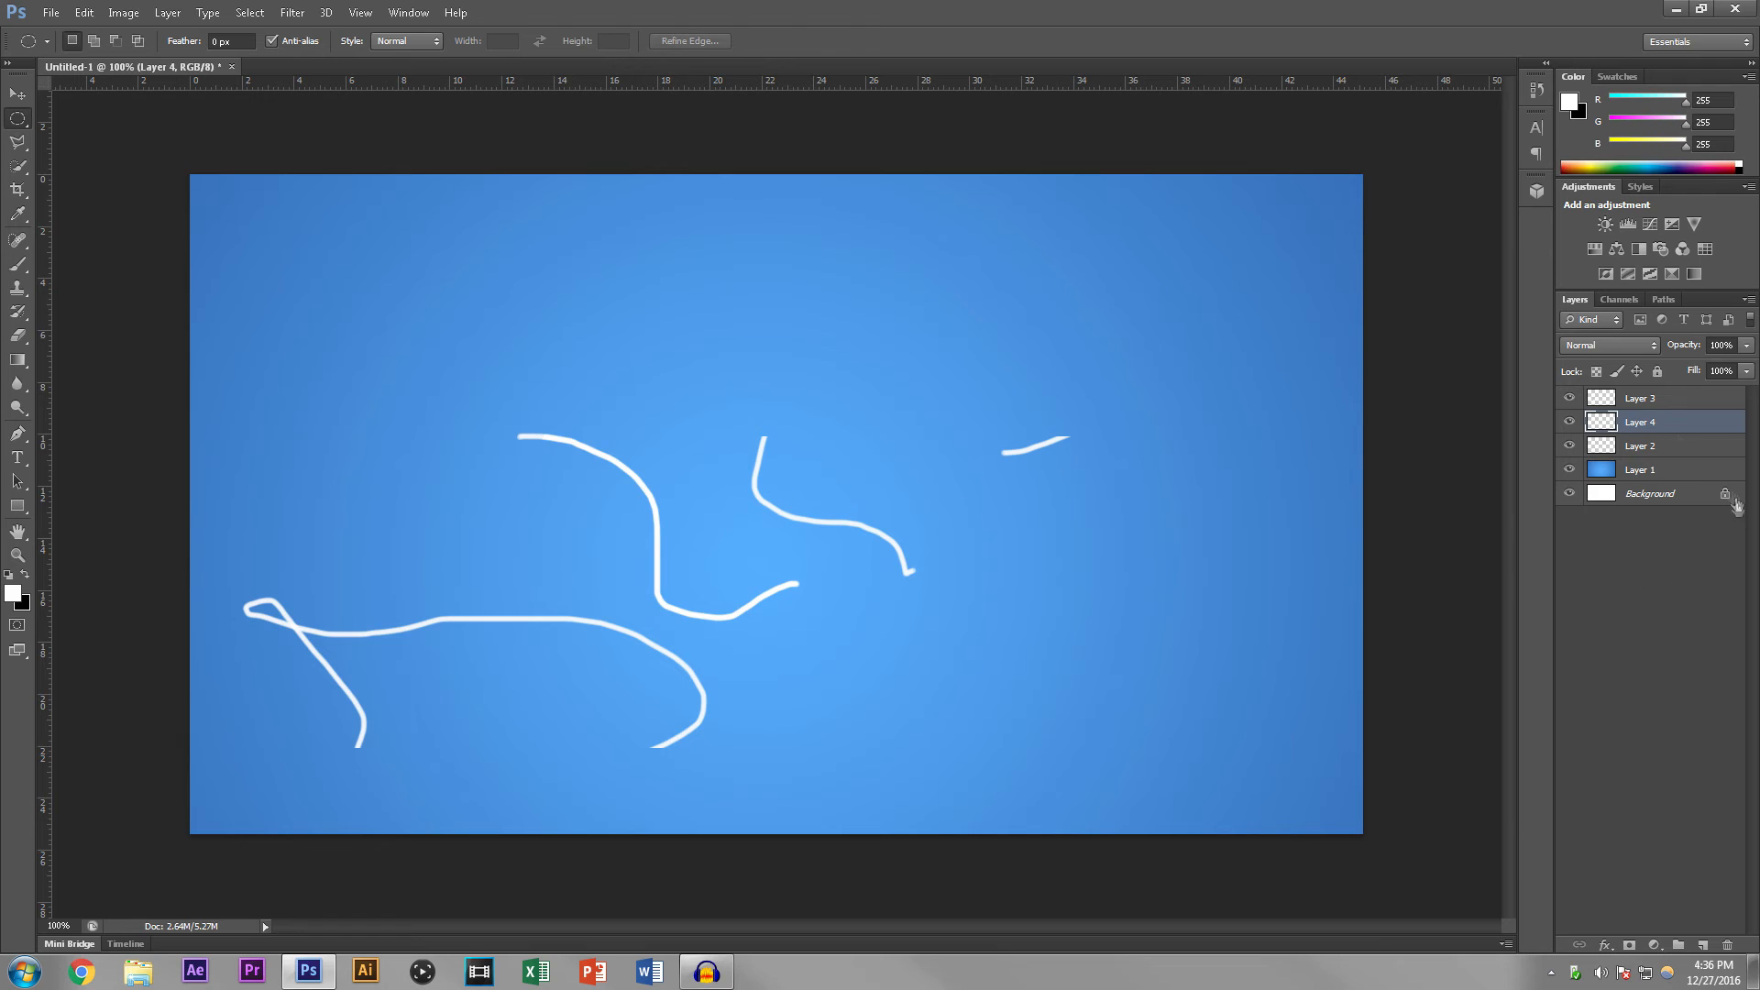
click(1569, 446)
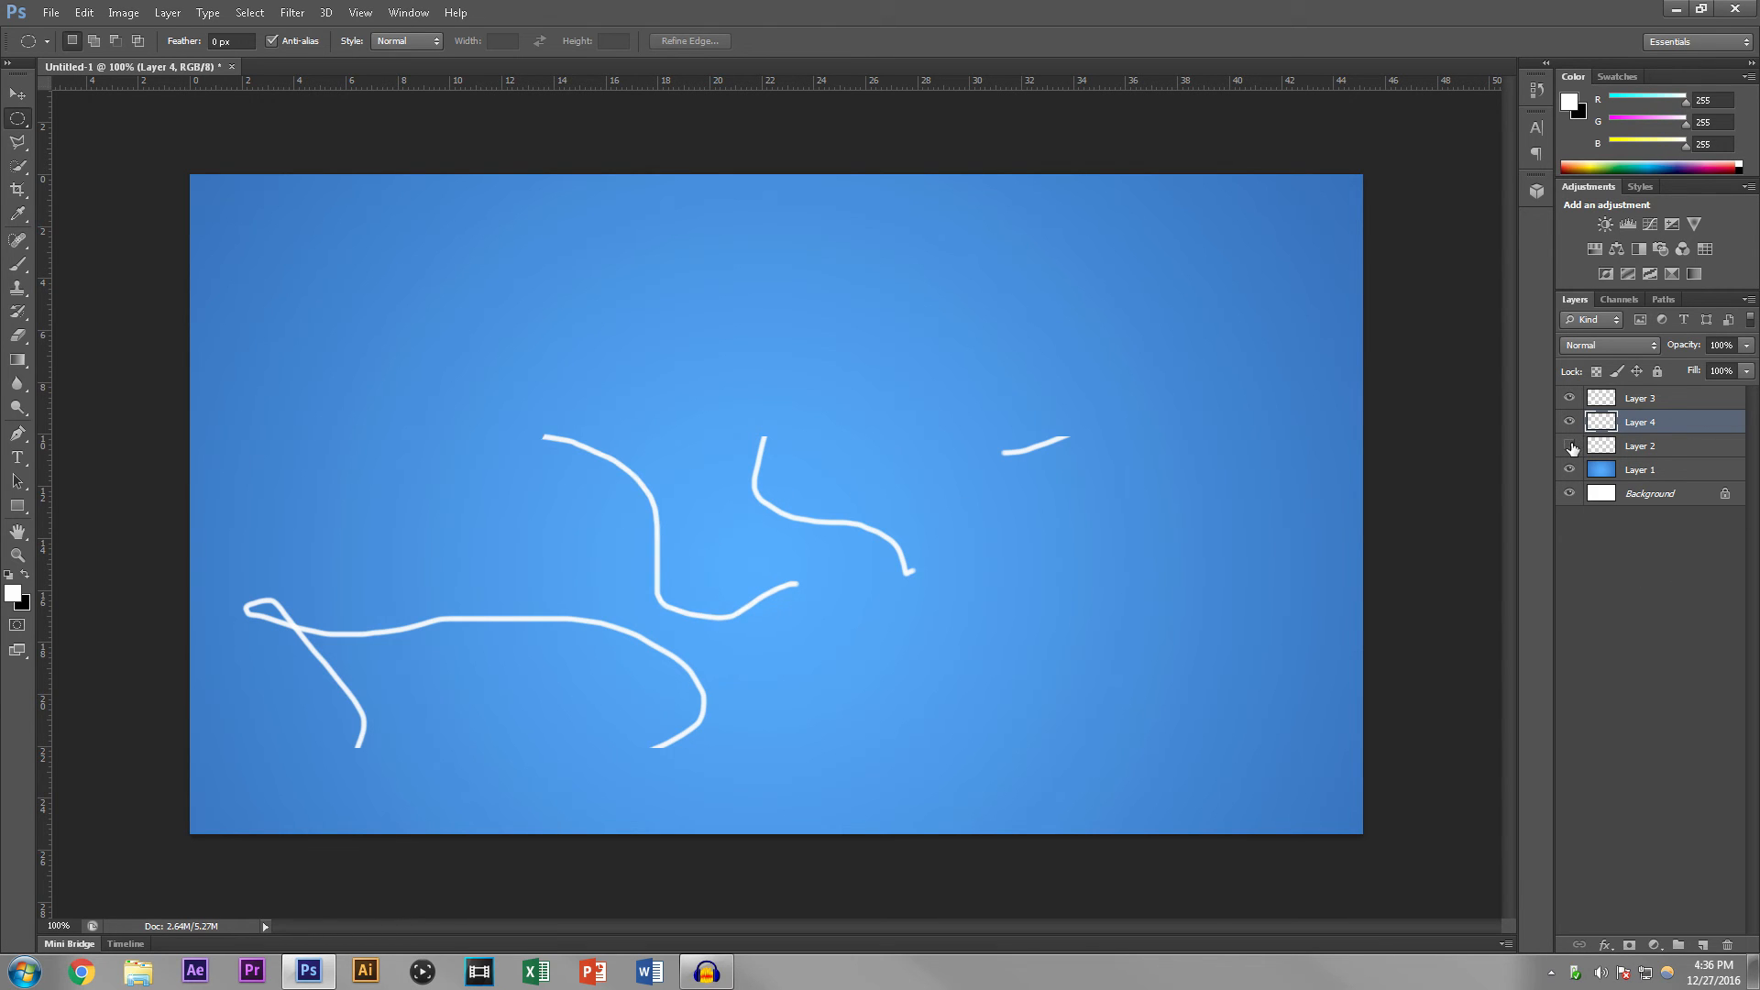
click(1569, 398)
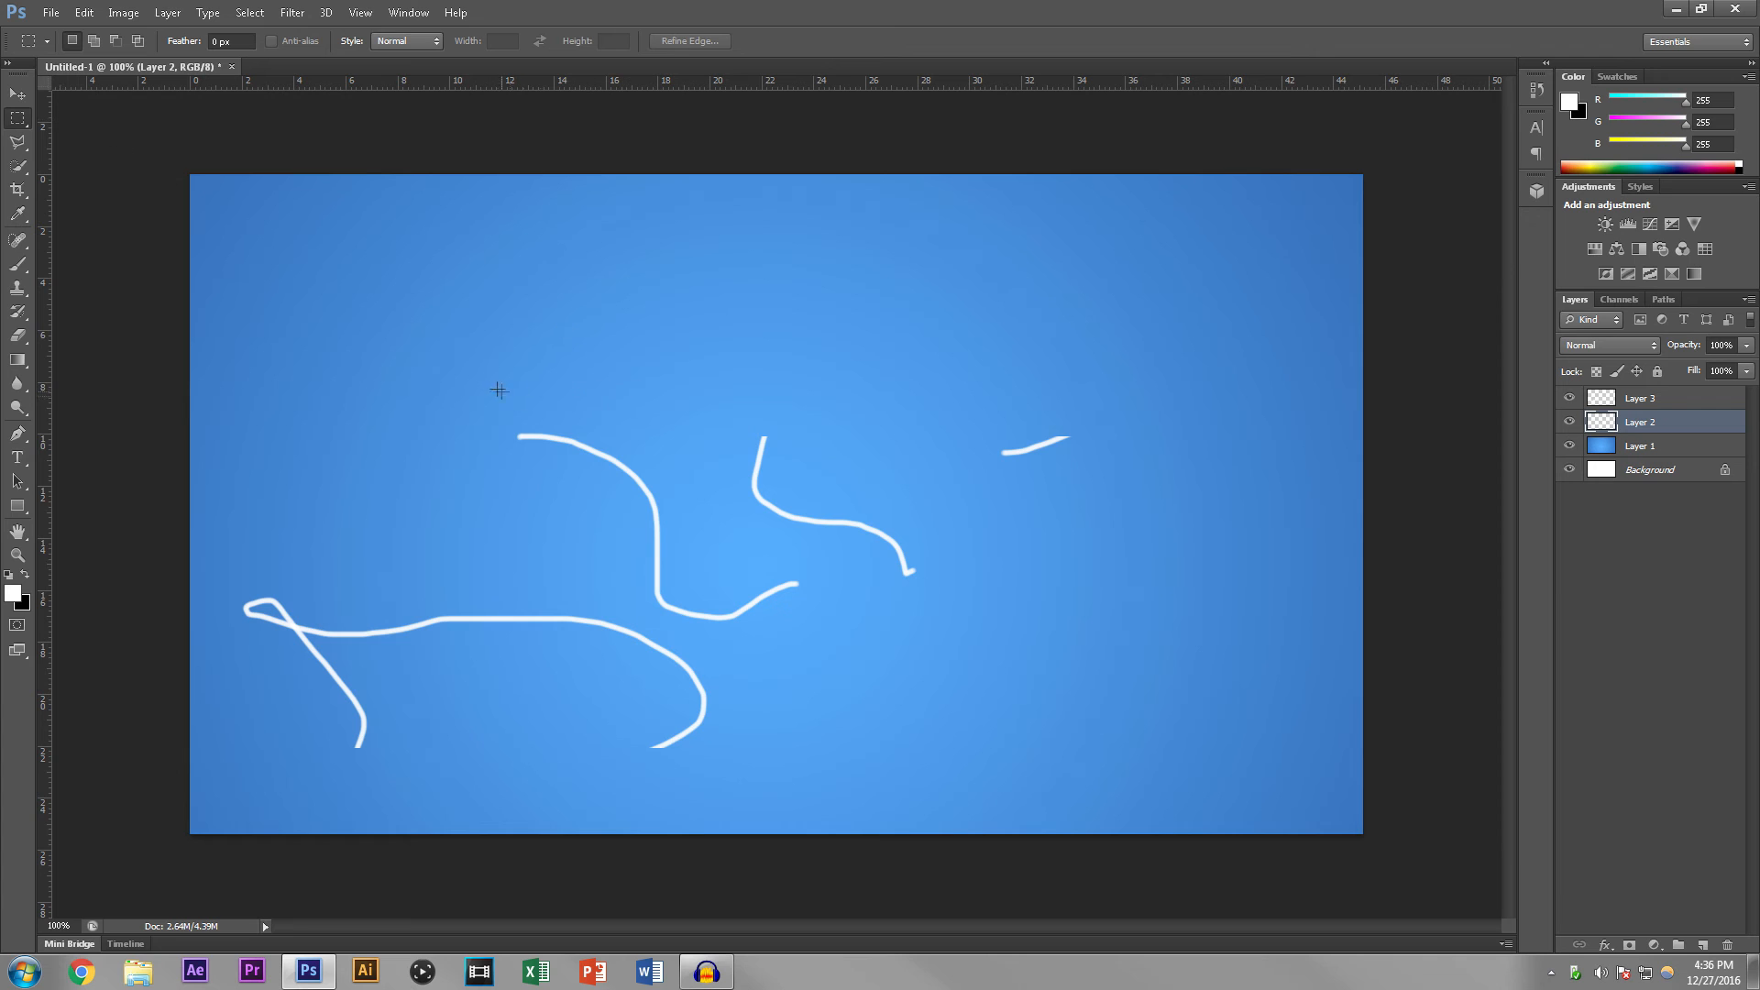
Step: Select a rectangle over the curved middle stroke and shift only its outline to the canvas centre
drag(497, 388, 864, 607)
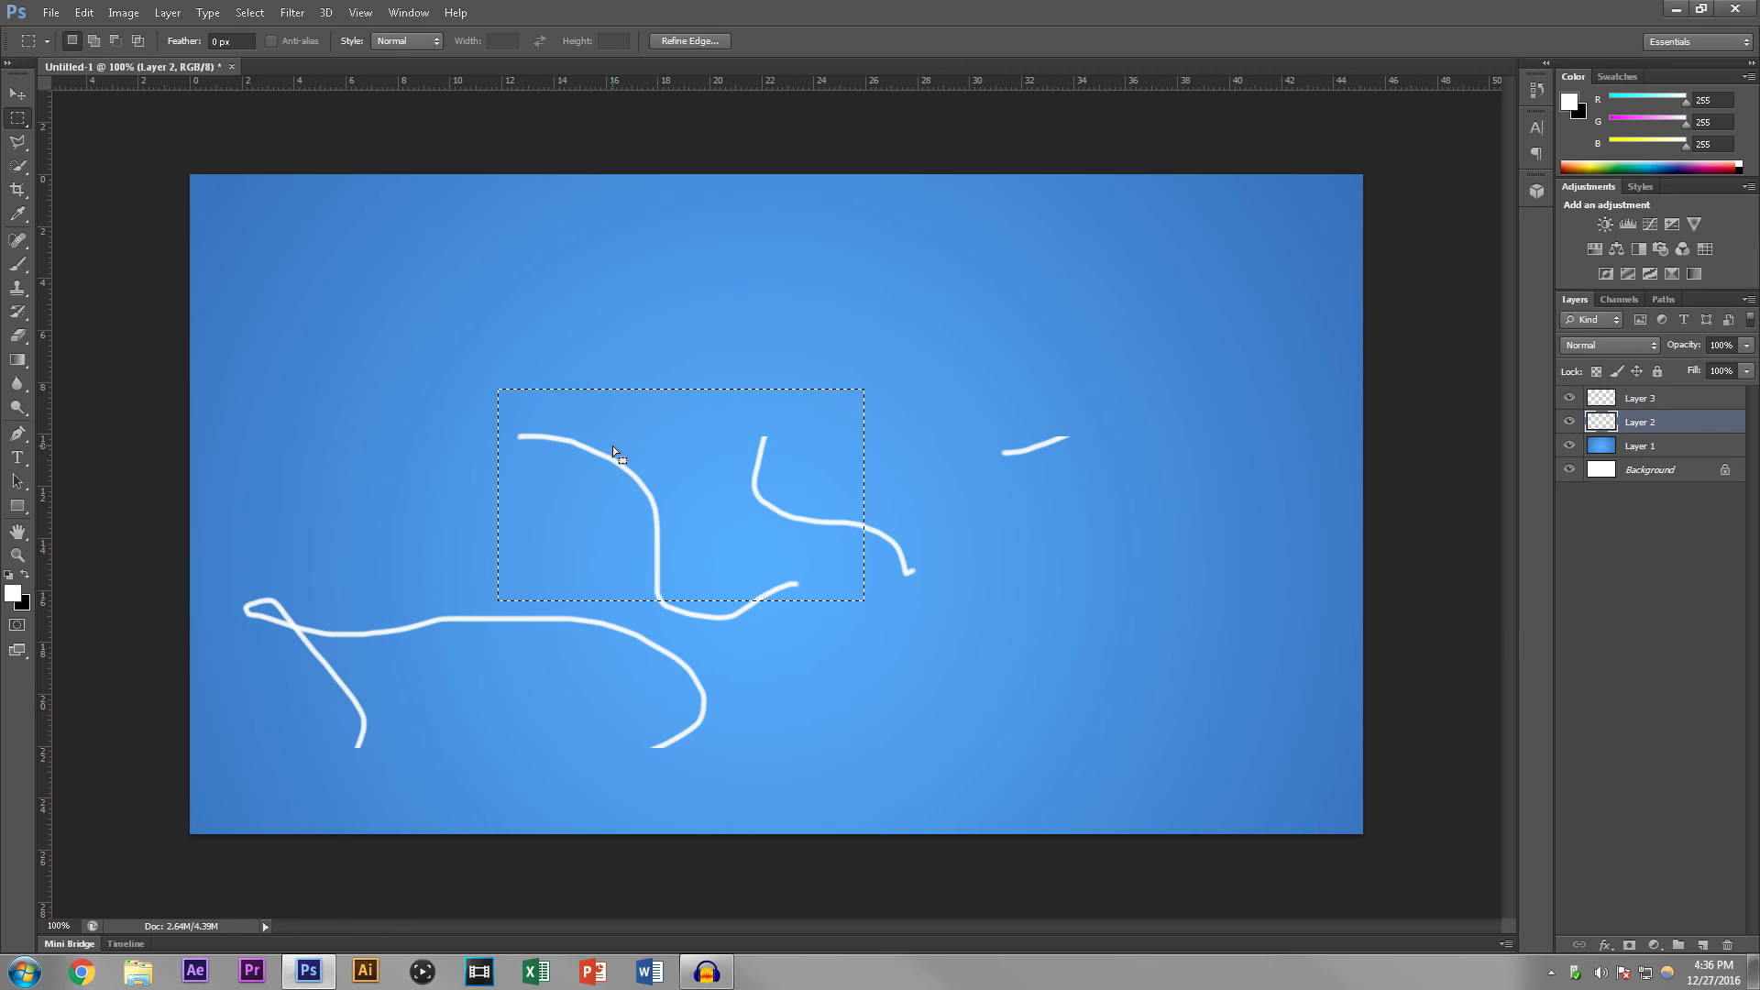
drag(616, 451, 972, 386)
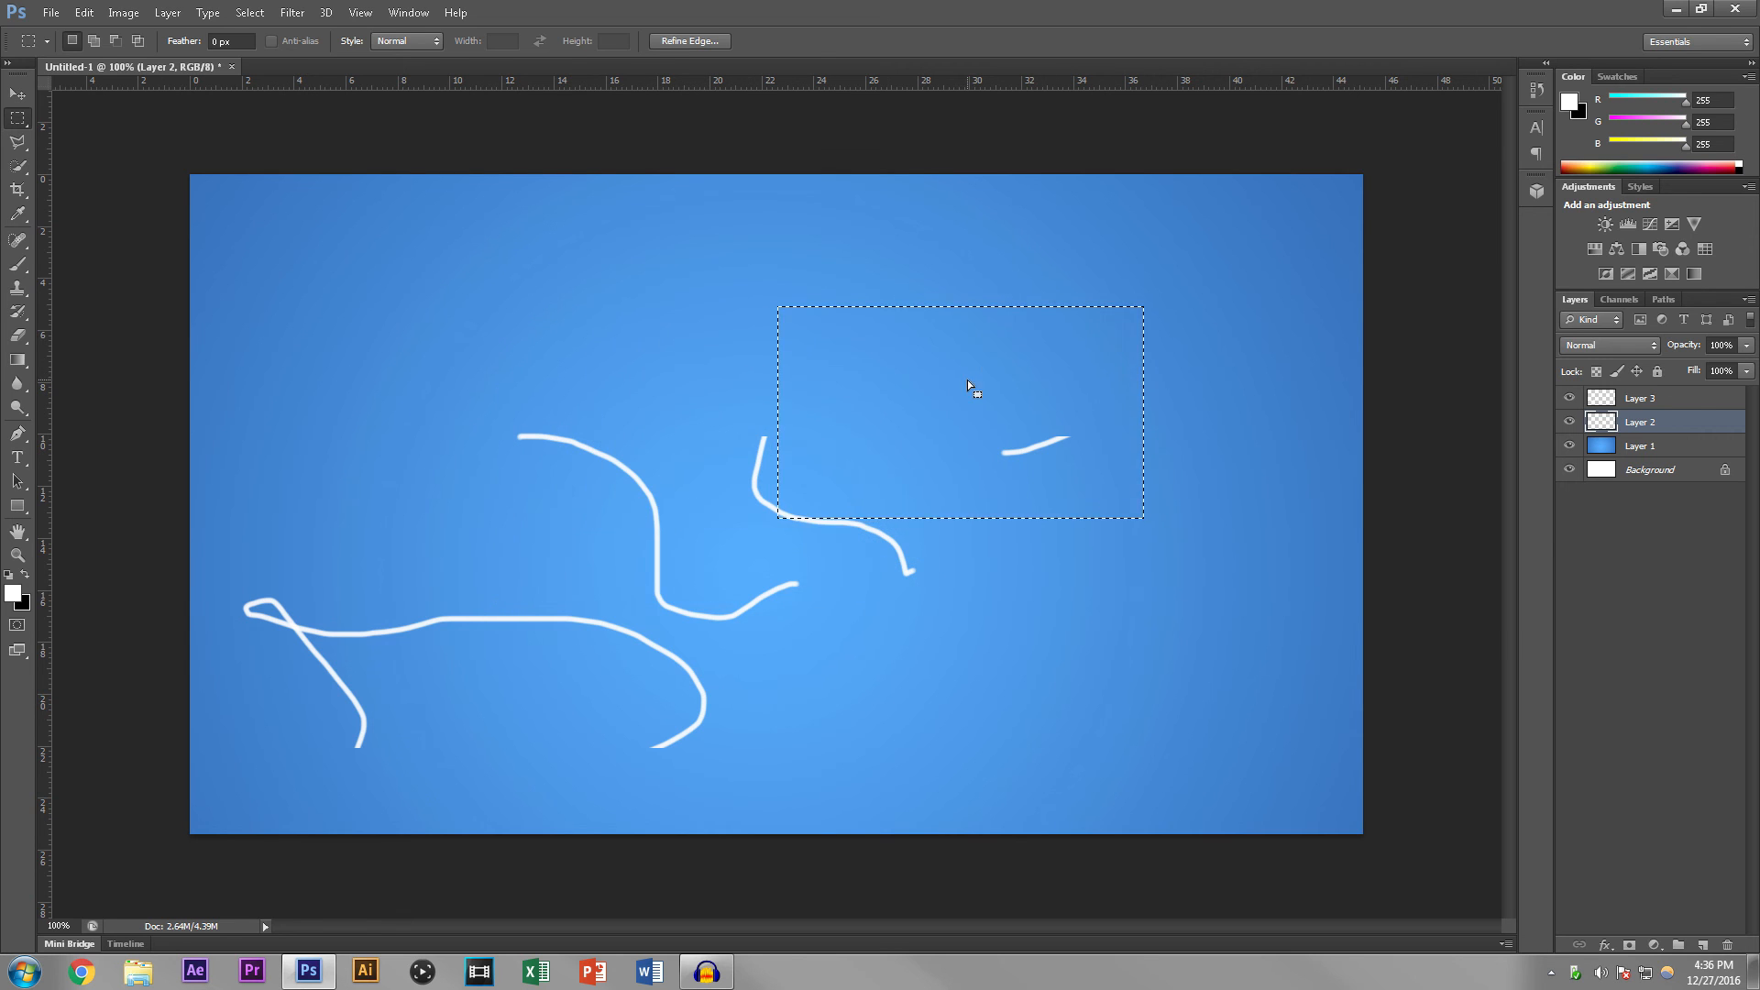
drag(969, 387, 832, 563)
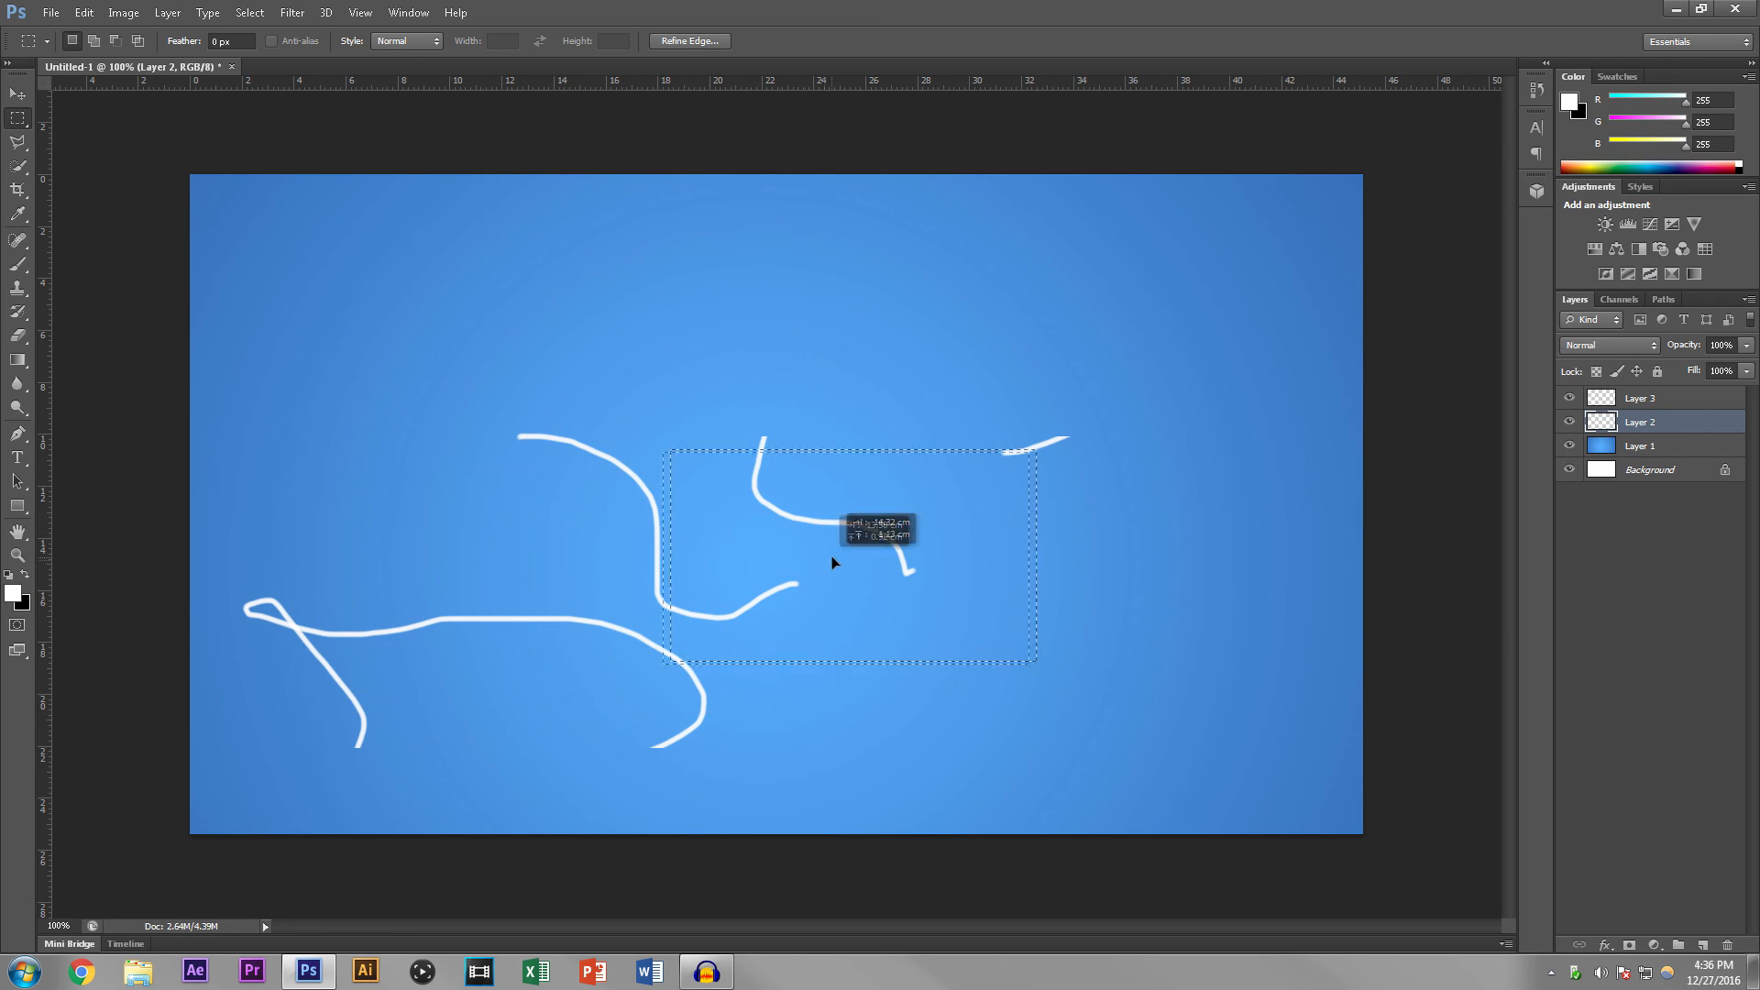